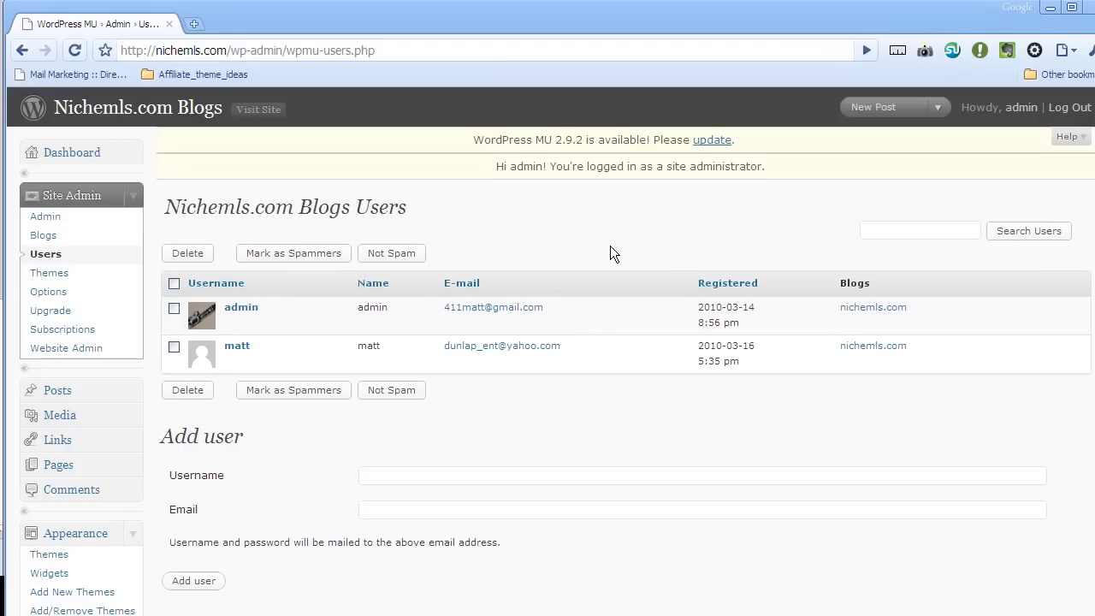
mouse_move(626, 240)
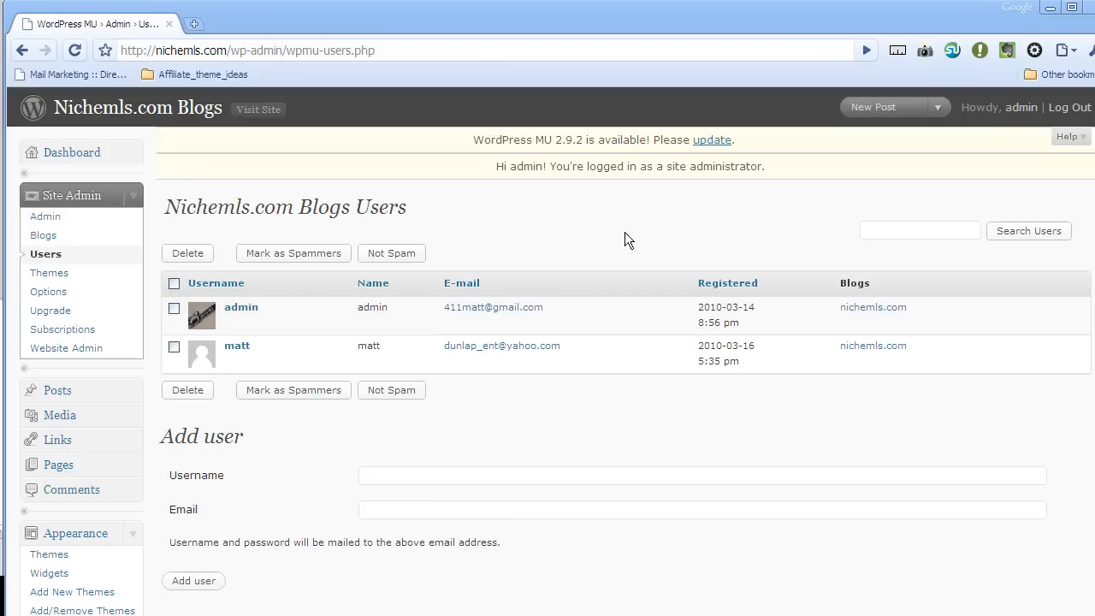
mouse_move(568, 266)
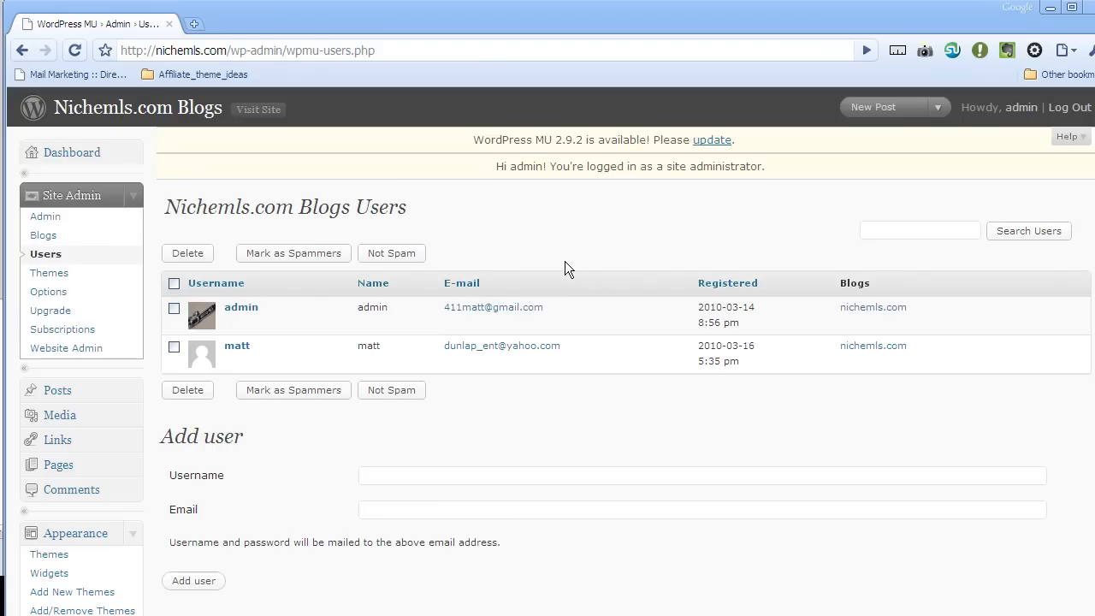
mouse_move(951, 288)
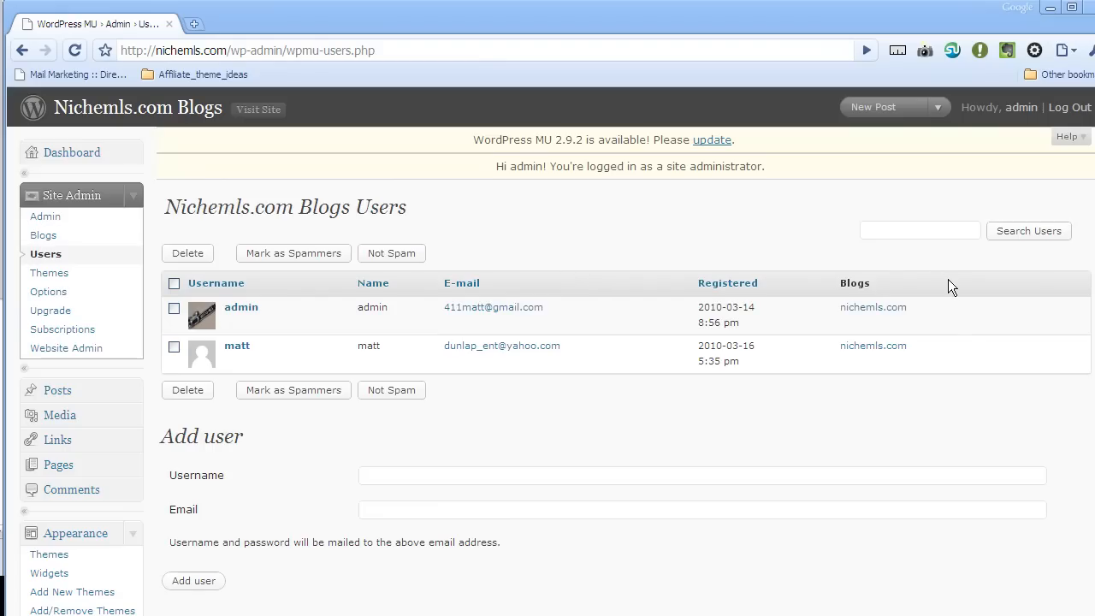
mouse_move(719, 409)
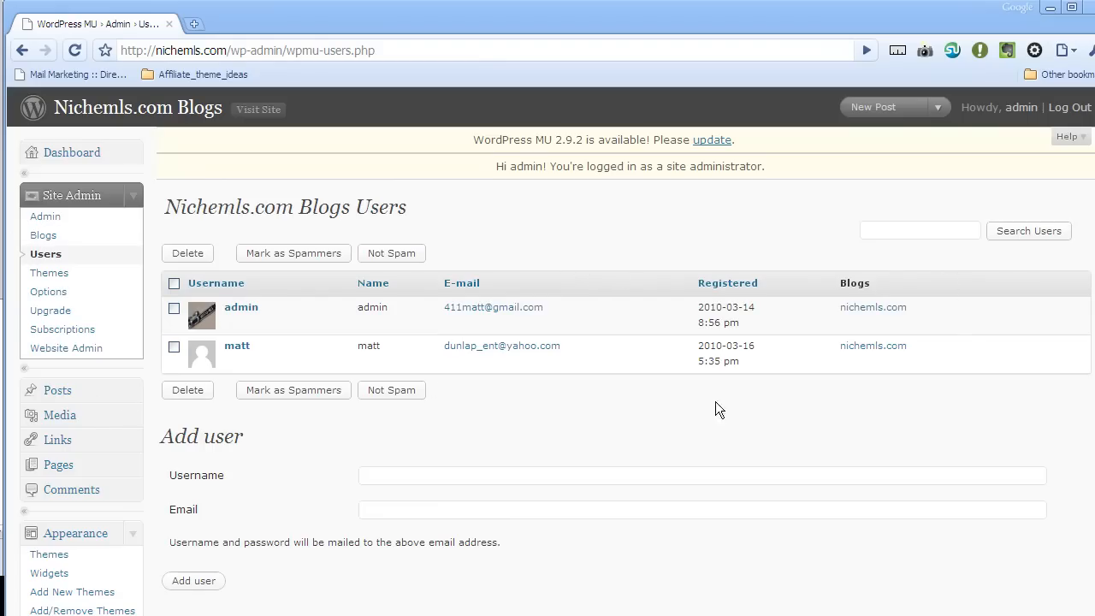
mouse_move(1002, 313)
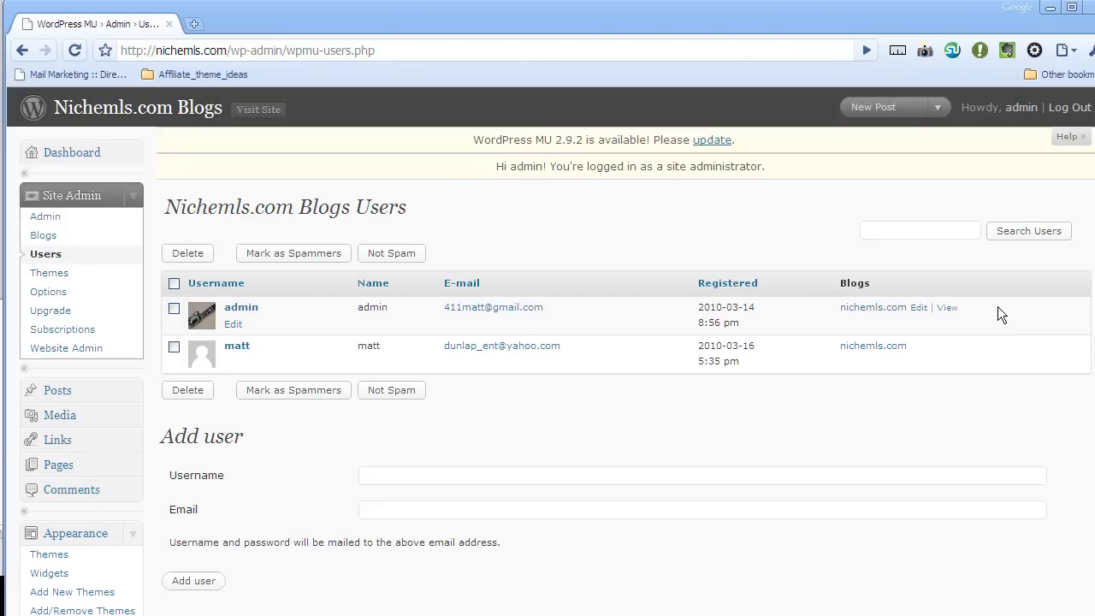
mouse_move(893, 270)
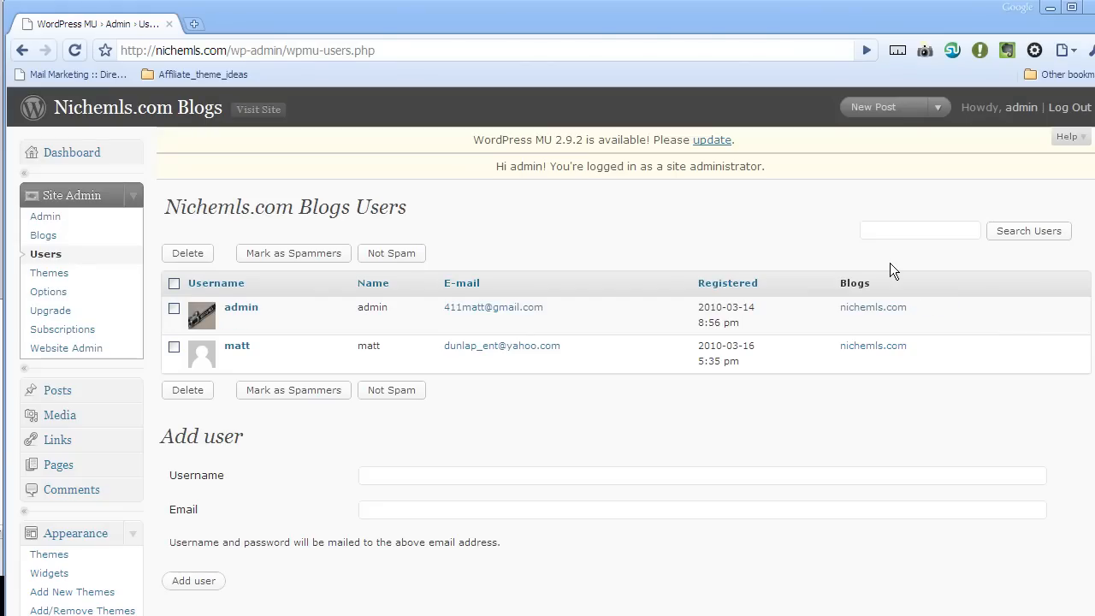
mouse_move(636, 245)
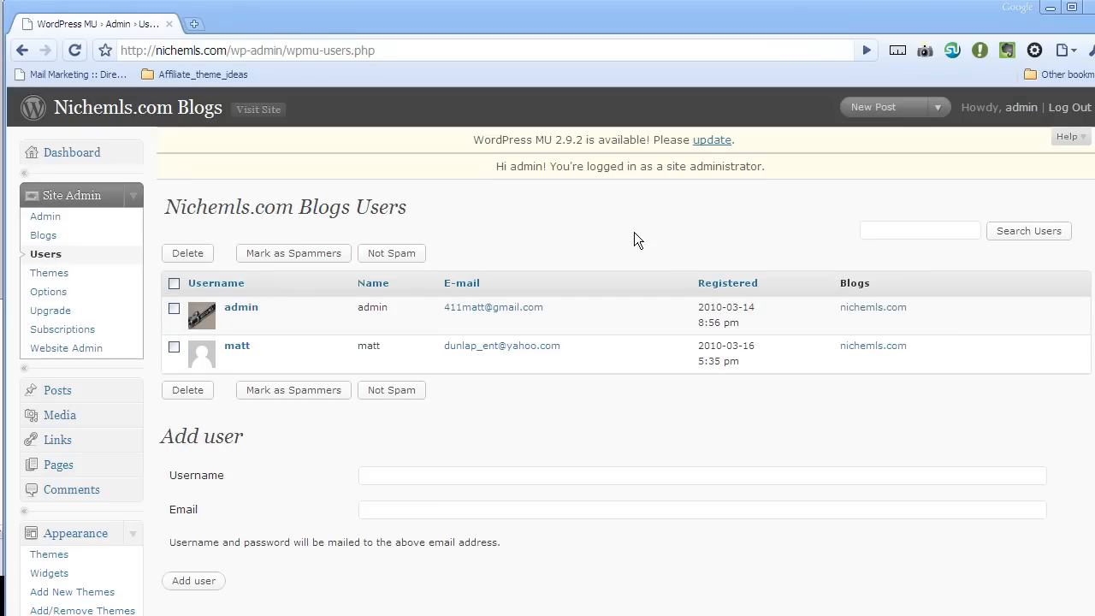
mouse_move(568, 44)
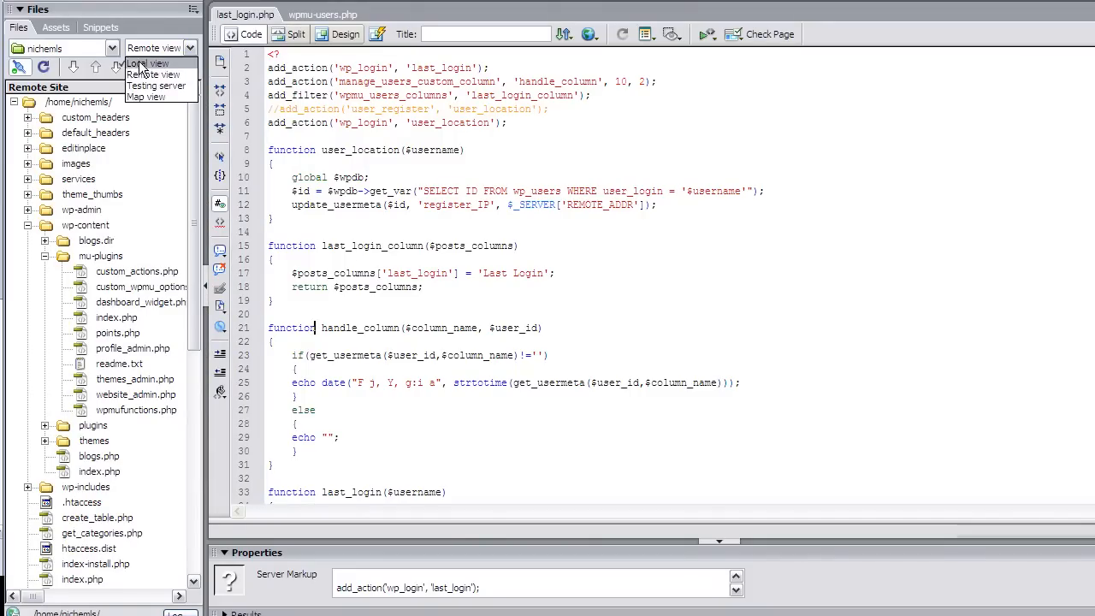
Step: Switch the Files panel from Remote view to Local view for the site
click(147, 64)
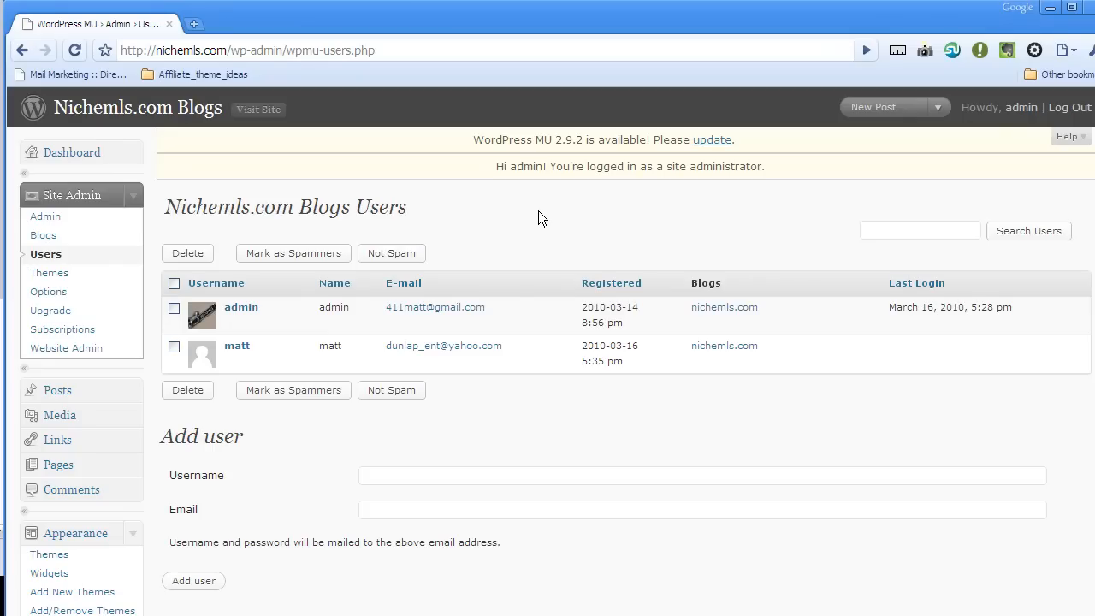
mouse_move(306, 34)
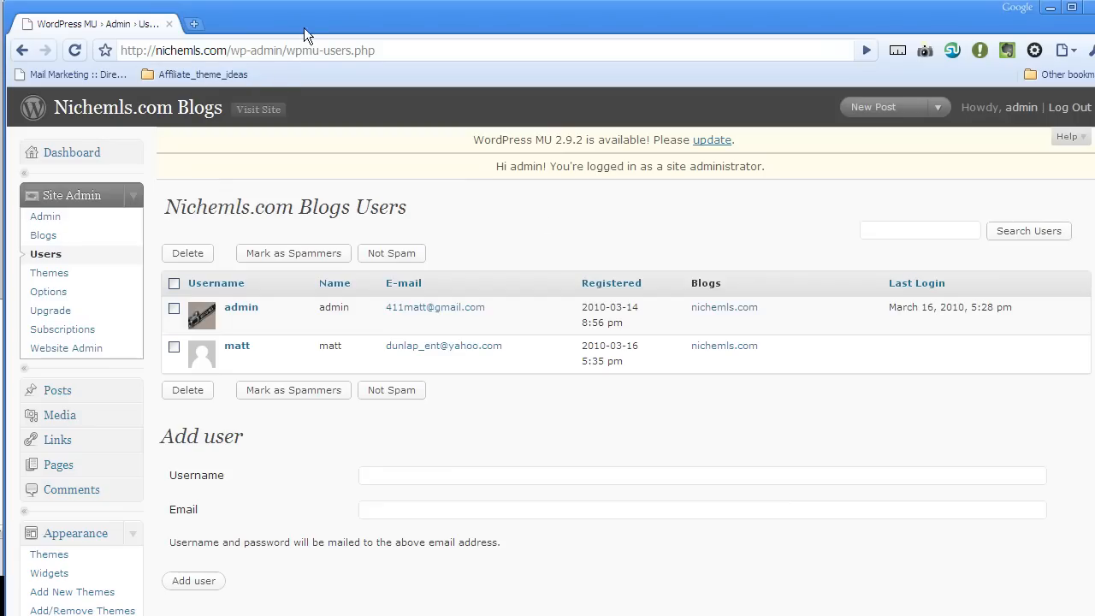
mouse_move(527, 207)
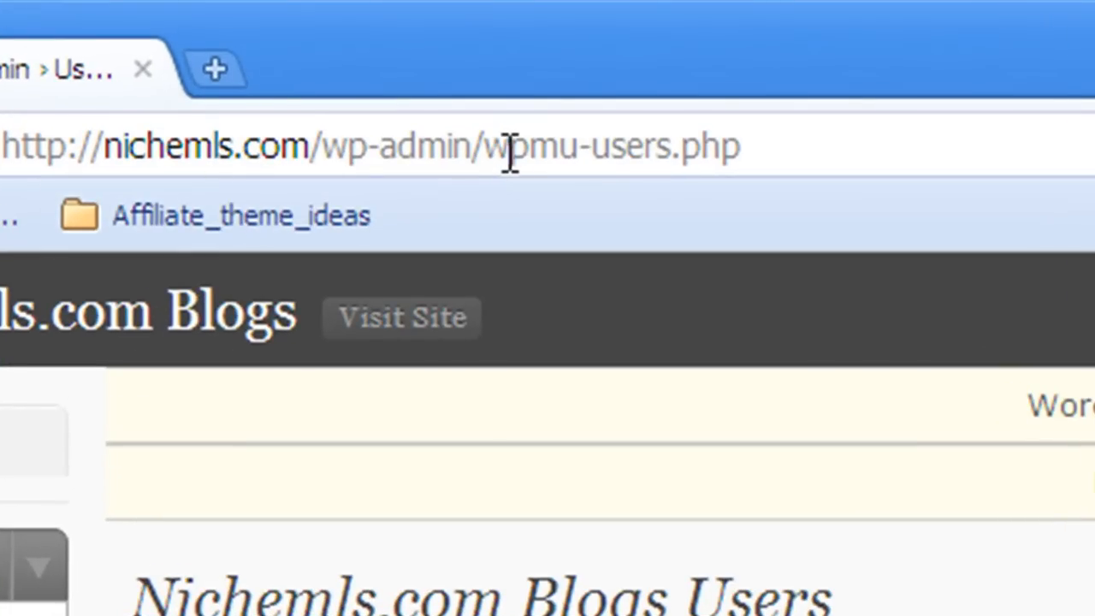
mouse_move(975, 539)
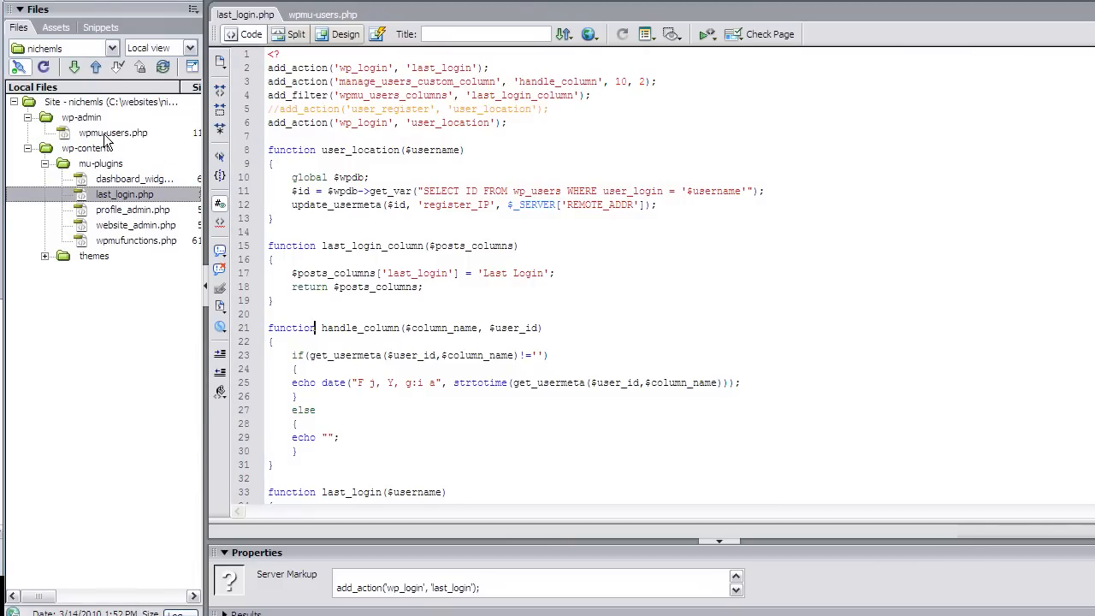
Step: Show wpmu-users.php scrolled to the $posts_columns array and the wpmu_users_columns apply_filters line
click(320, 14)
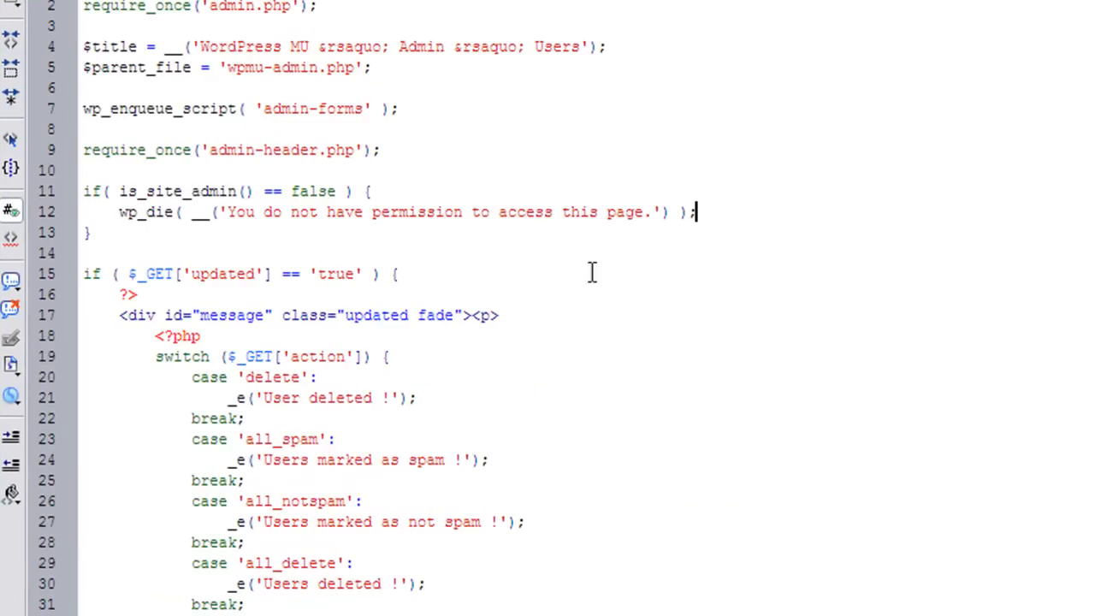
scroll(down, 3)
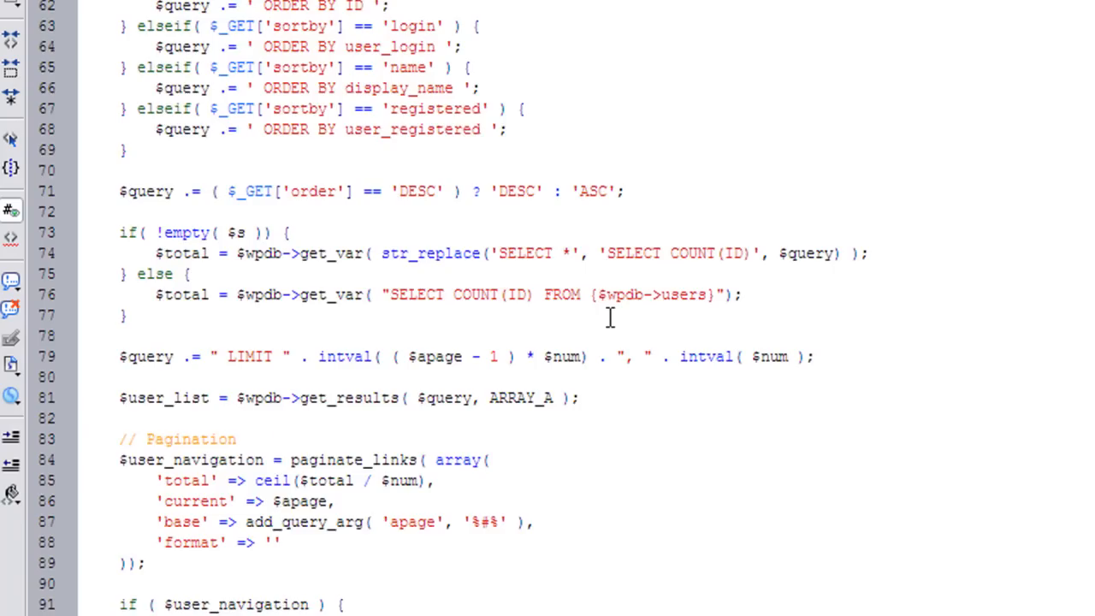
scroll(down, 3)
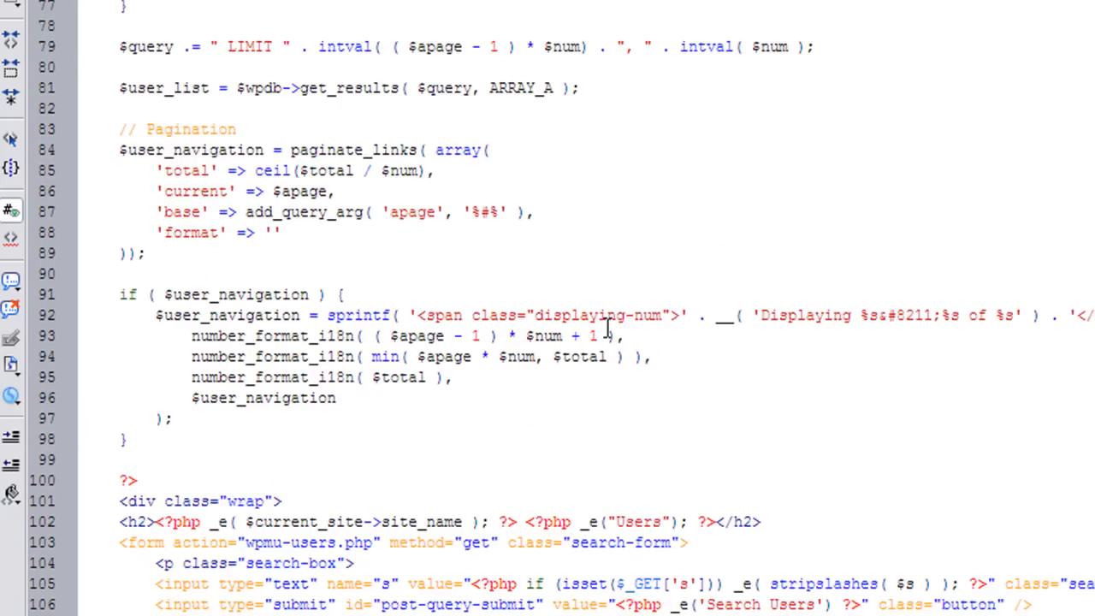
scroll(down, 3)
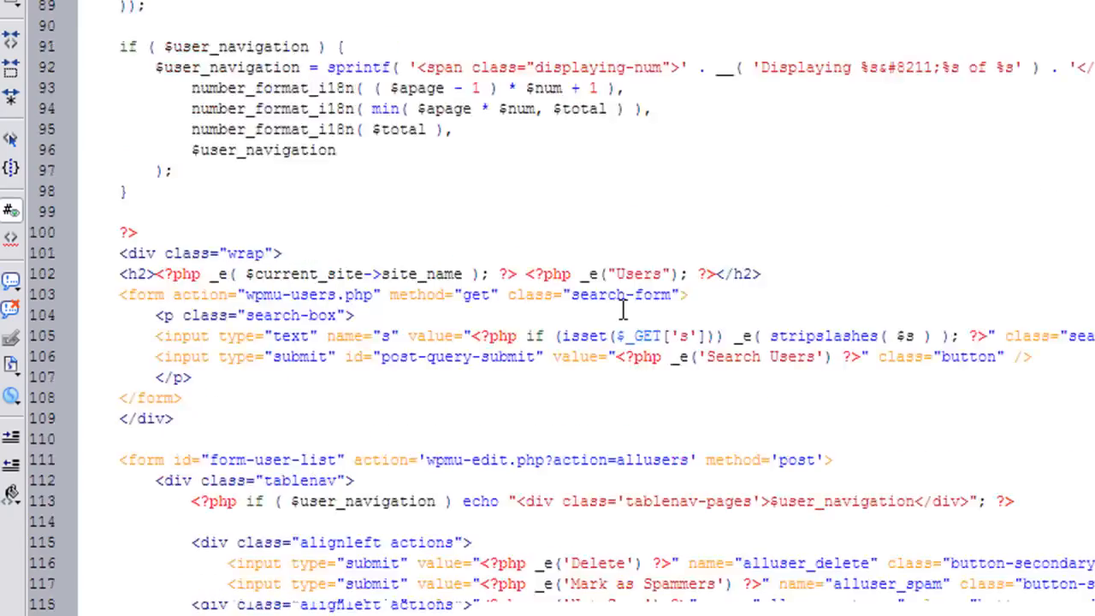
scroll(down, 3)
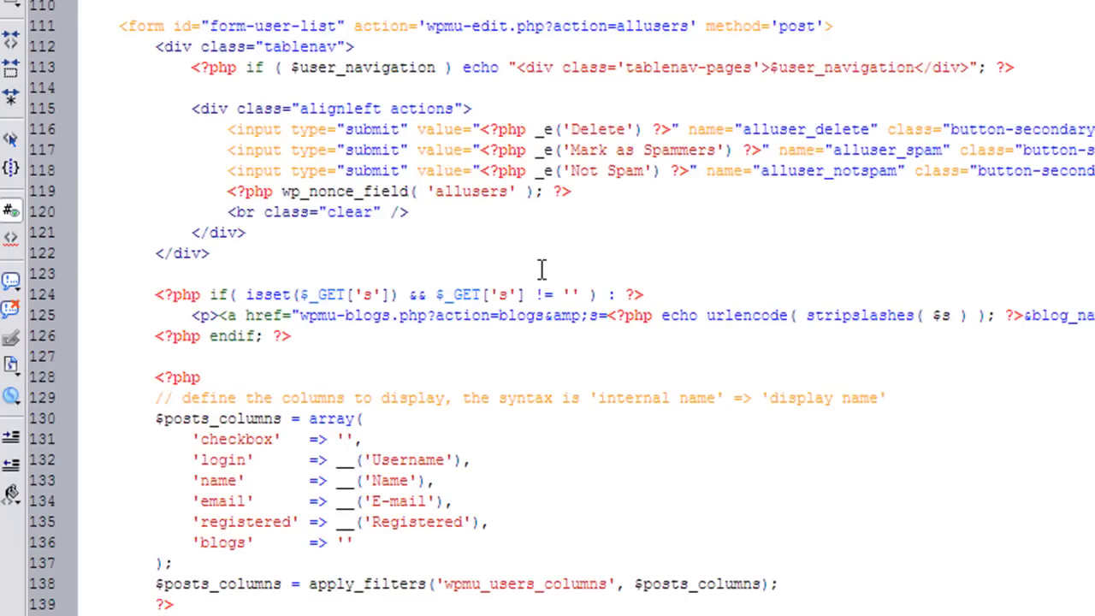
scroll(down, 3)
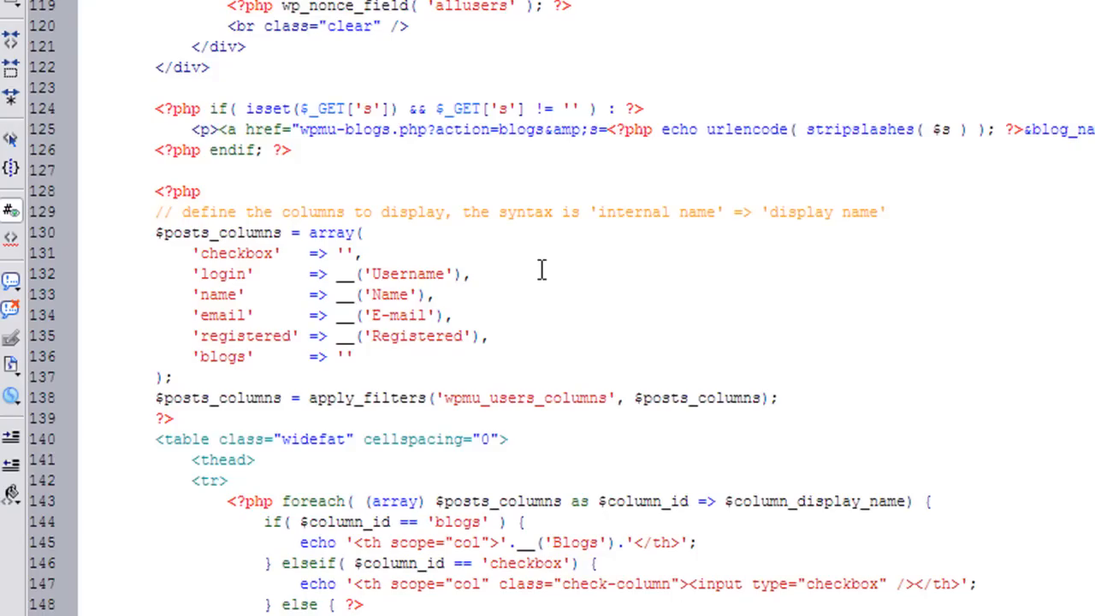
mouse_move(175, 233)
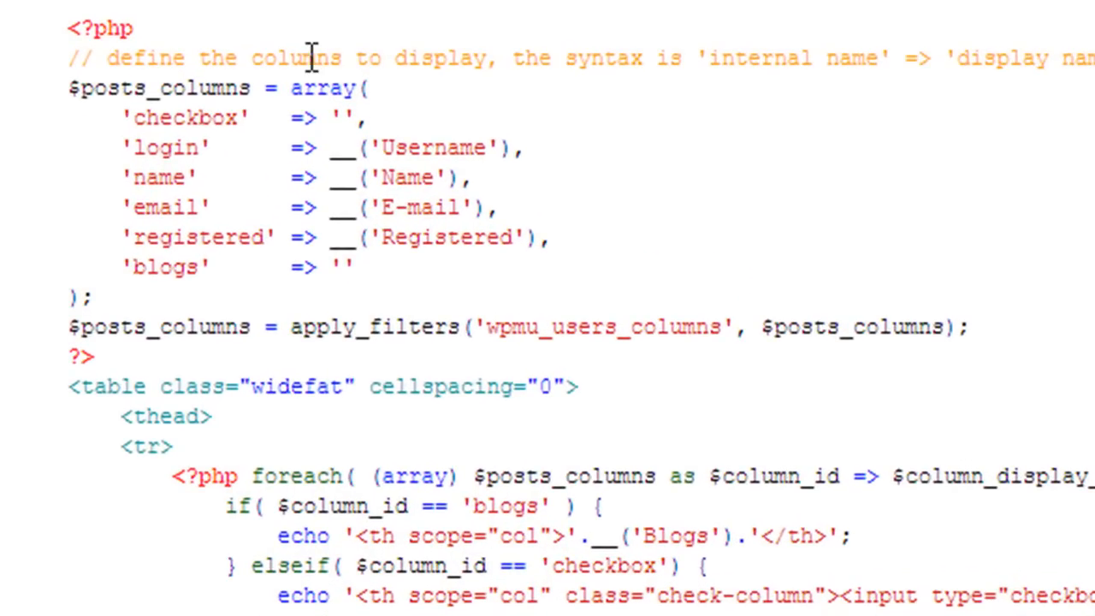
mouse_move(137, 157)
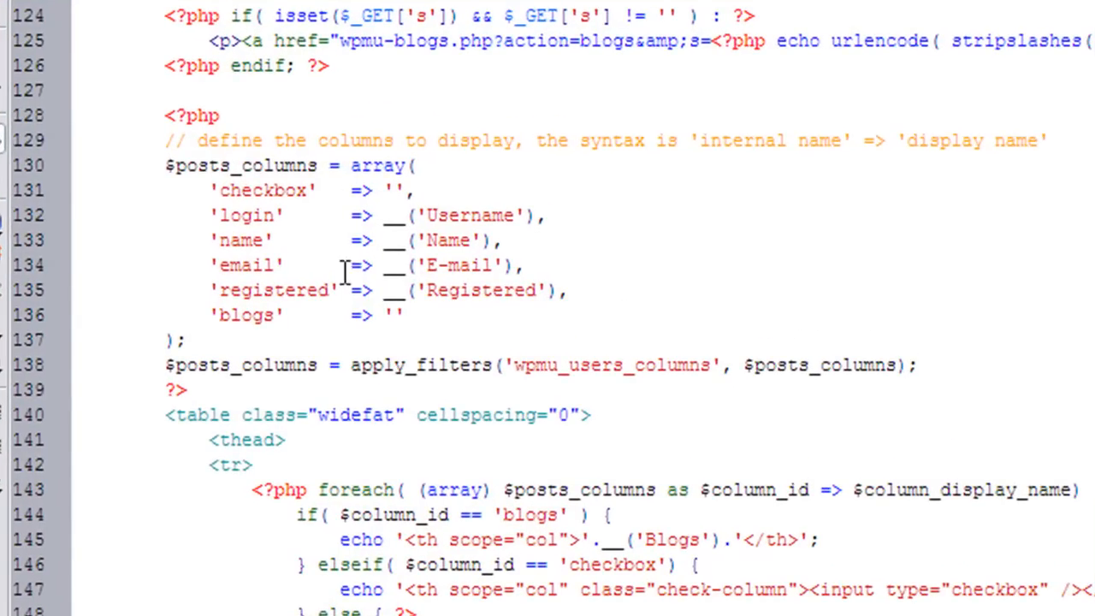
mouse_move(304, 358)
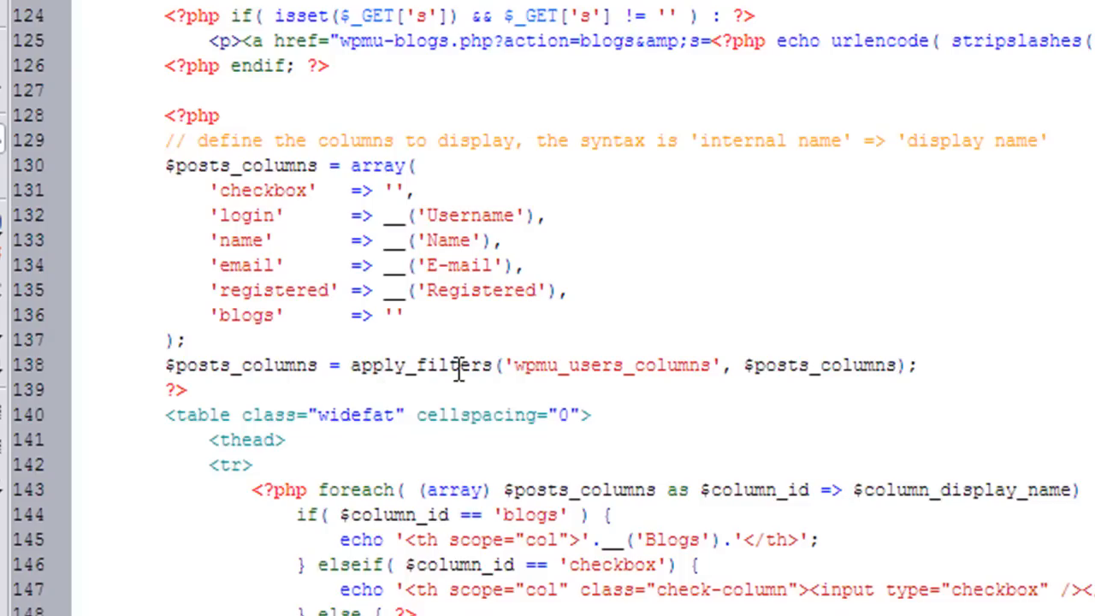
mouse_move(438, 387)
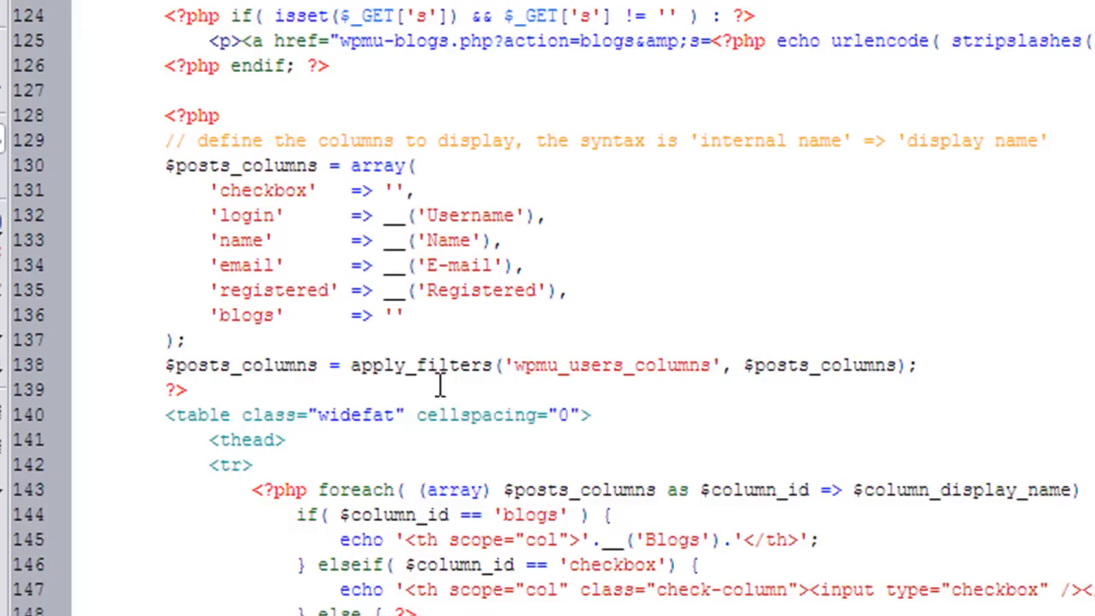
mouse_move(513, 365)
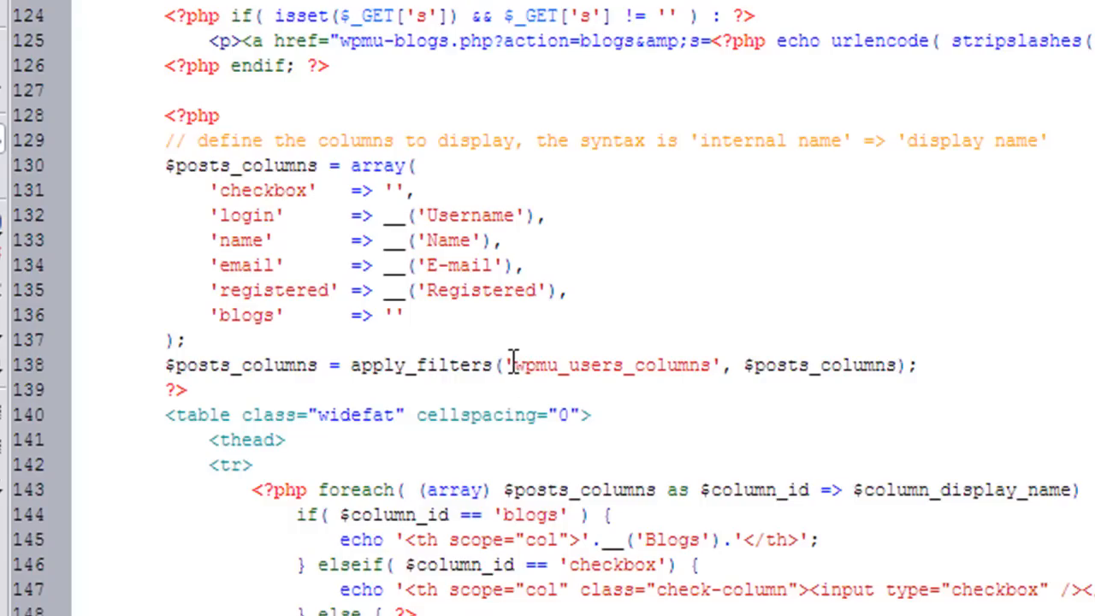
mouse_move(575, 366)
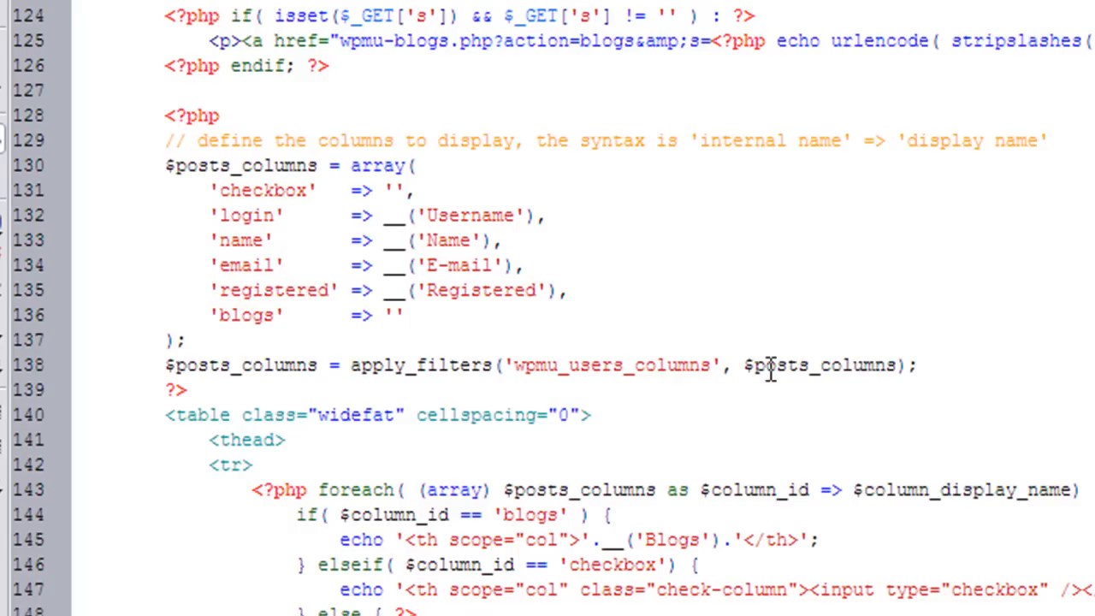
mouse_move(555, 311)
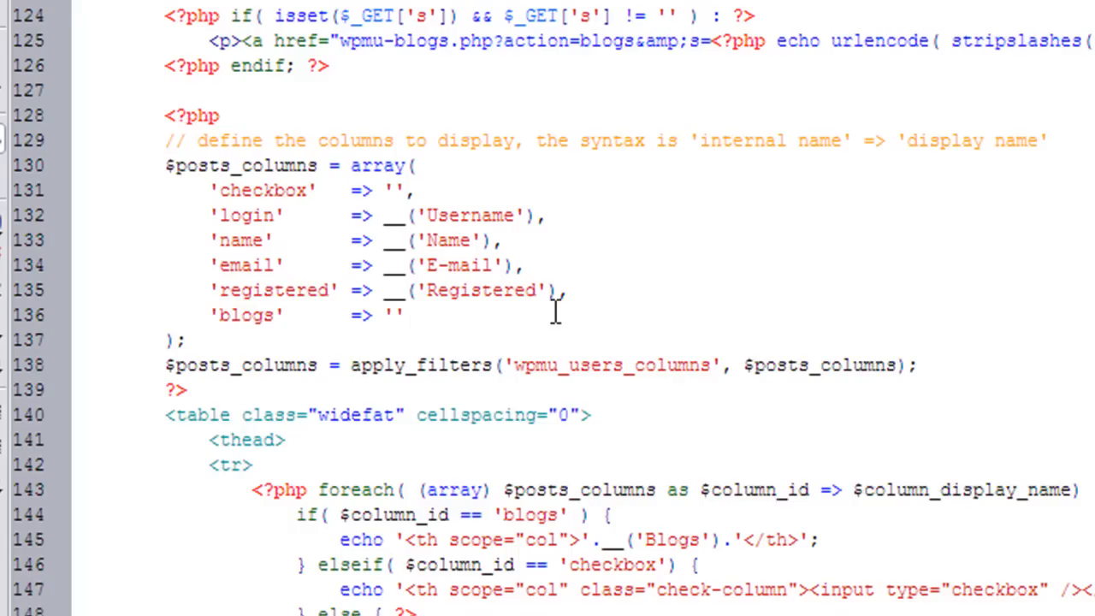
mouse_move(274, 205)
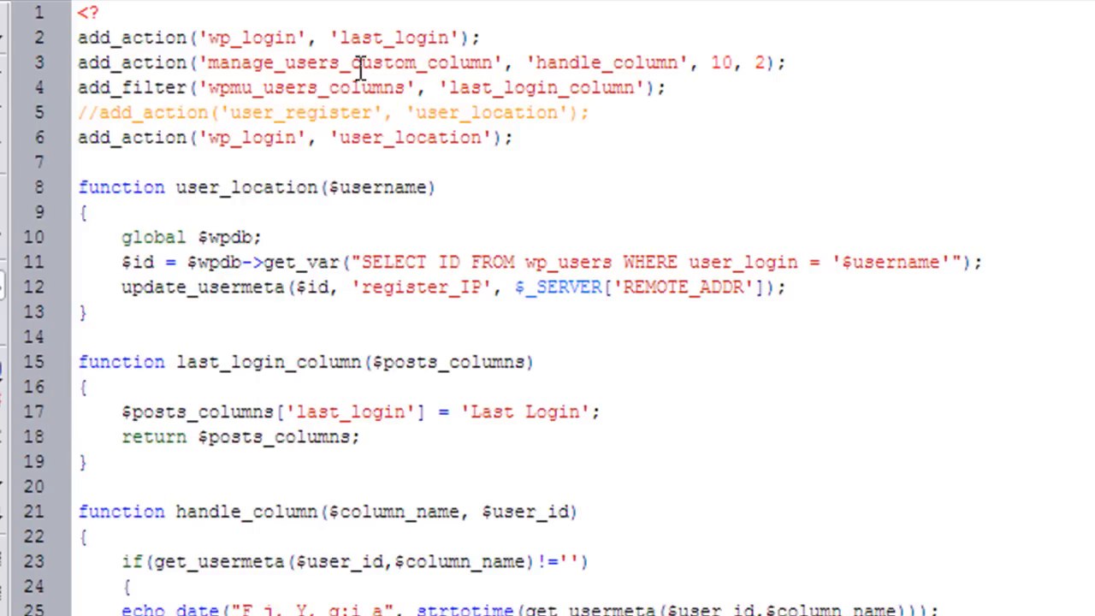
Step: Scroll last_login.php through its last_login_column() and handle_column() functions
scroll(down, 3)
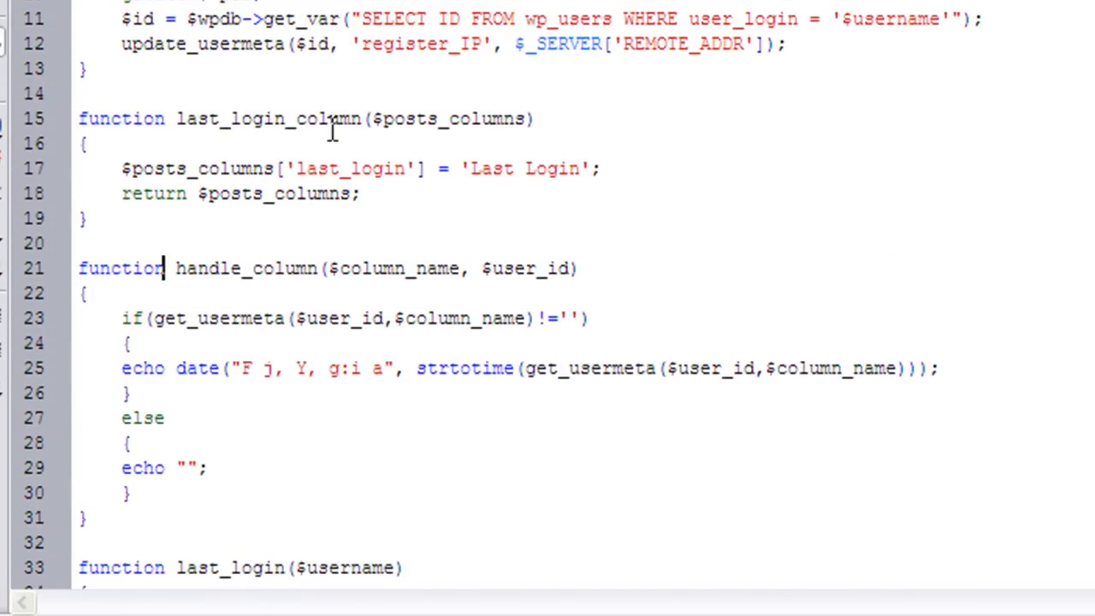
scroll(down, 3)
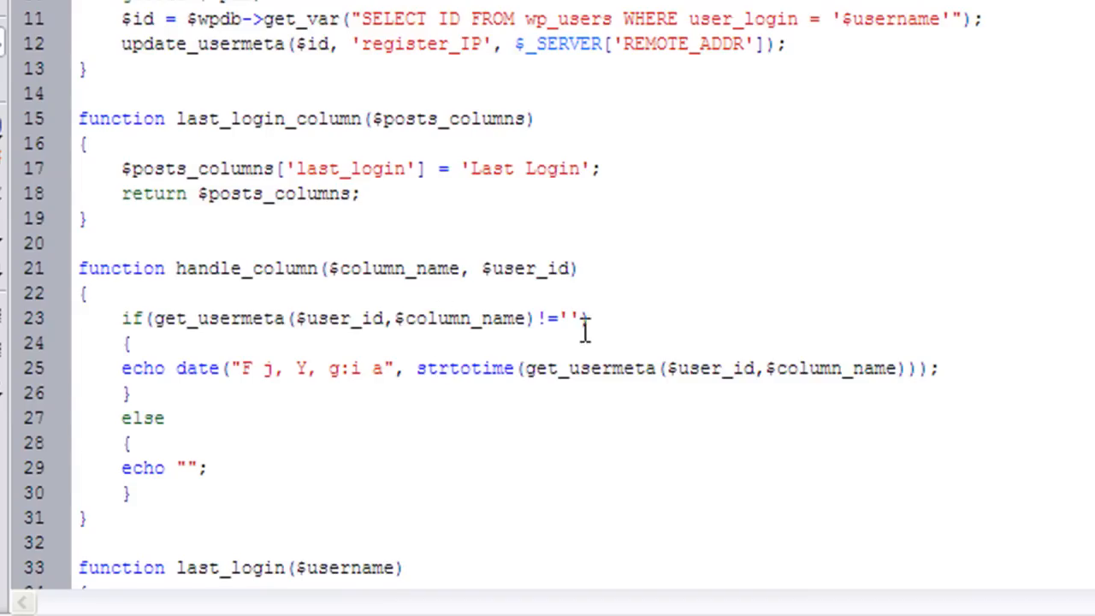
scroll(down, 3)
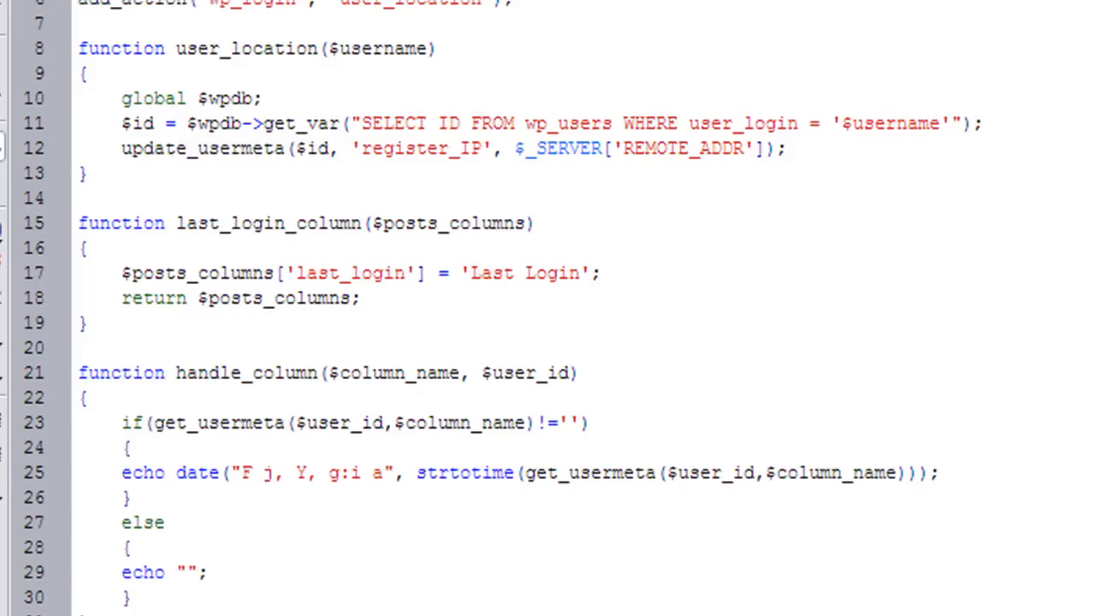
click(163, 373)
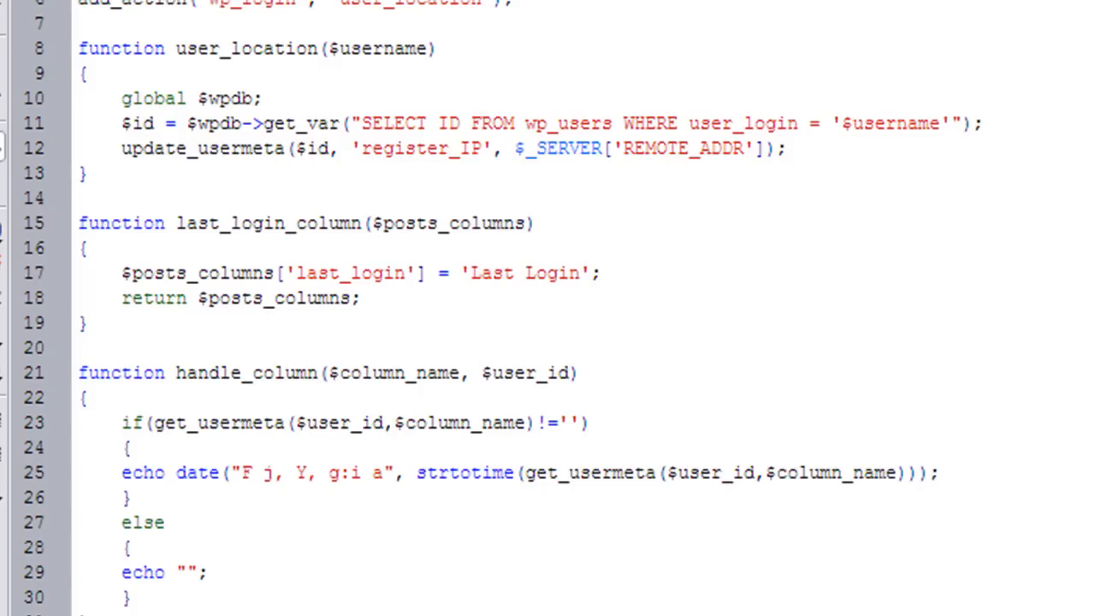
scroll(down, 3)
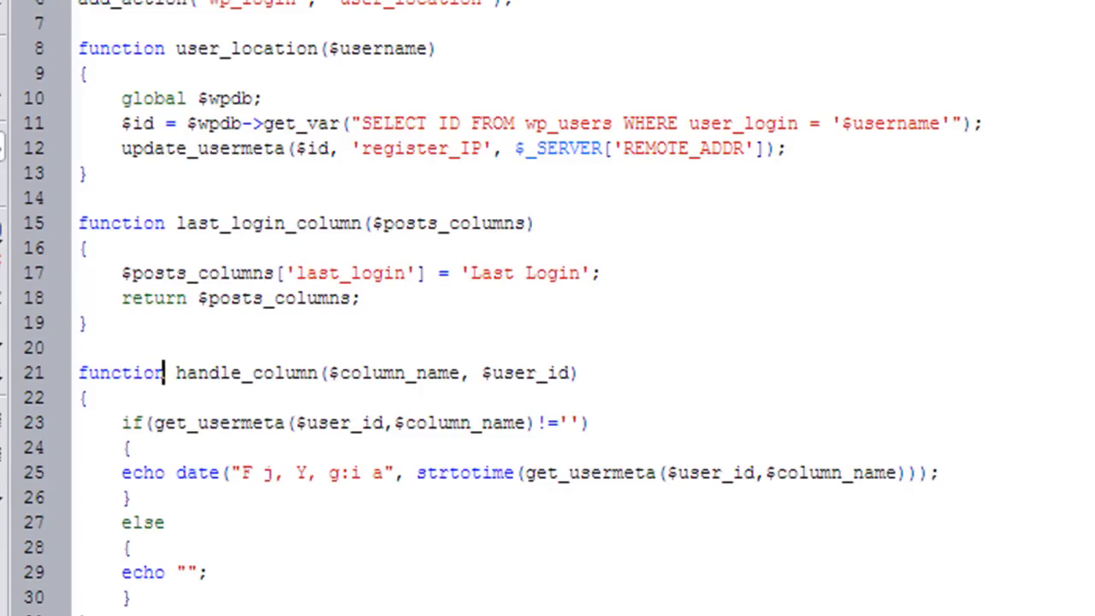
Step: Scroll wpmu-users.php past the $posts_columns array into the users table loop
scroll(down, 3)
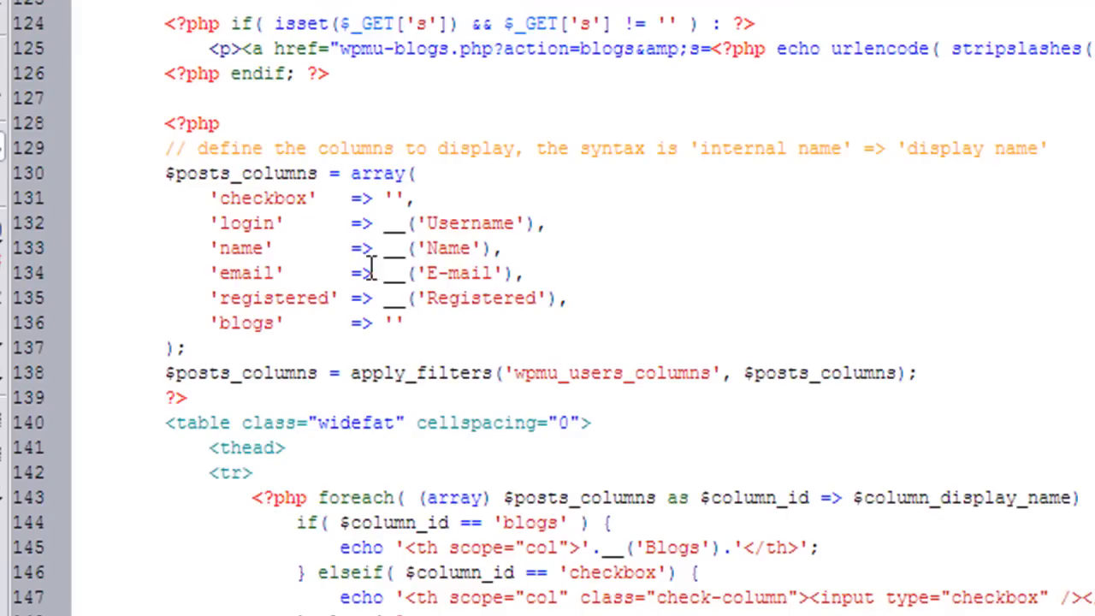
mouse_move(352, 455)
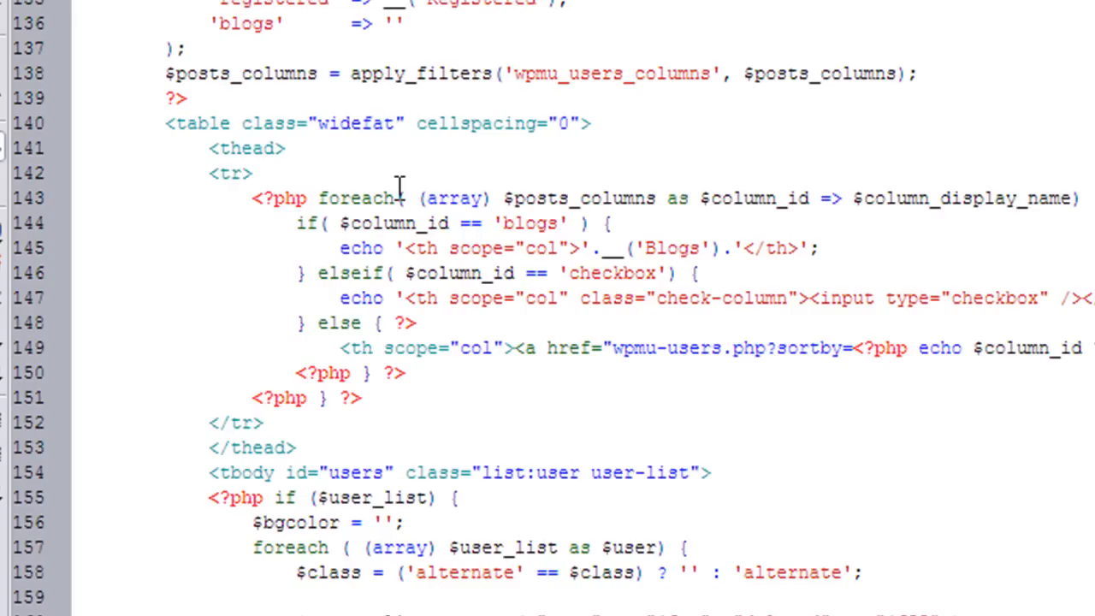
scroll(down, 3)
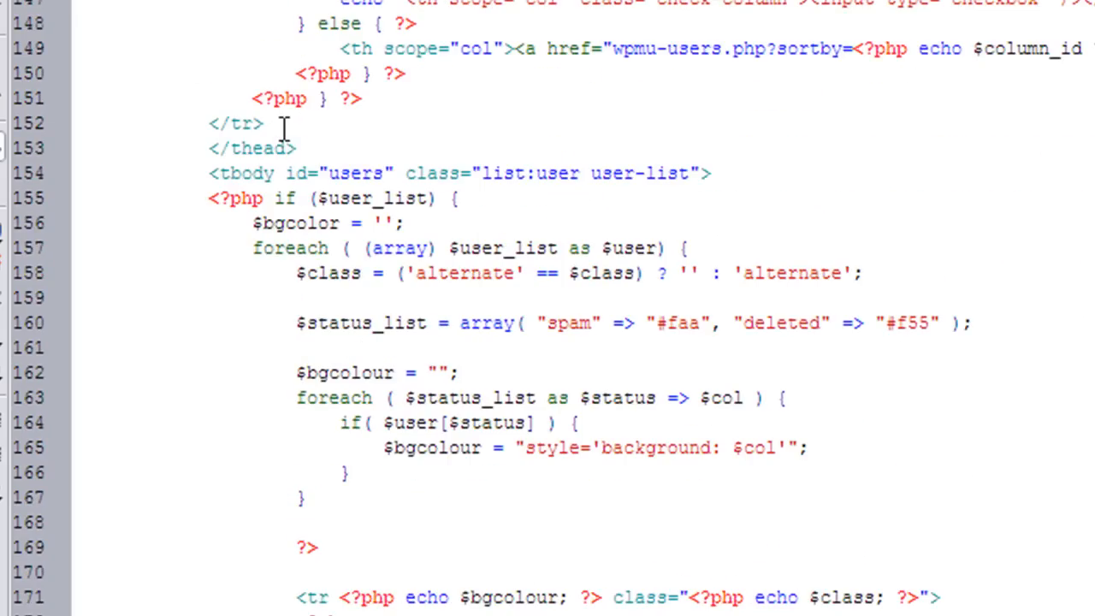
scroll(down, 3)
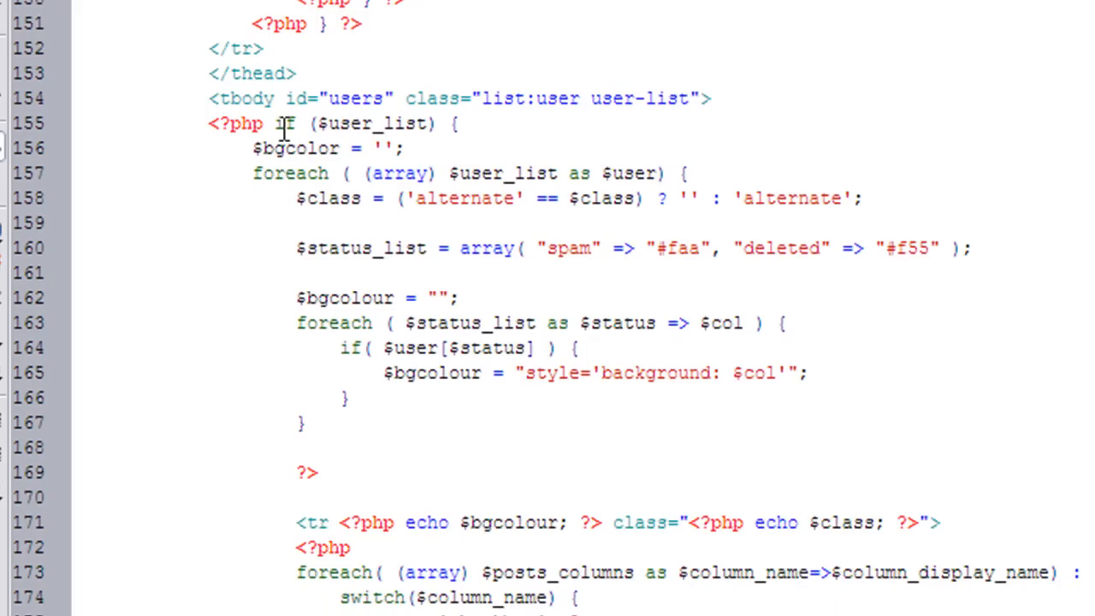
scroll(down, 3)
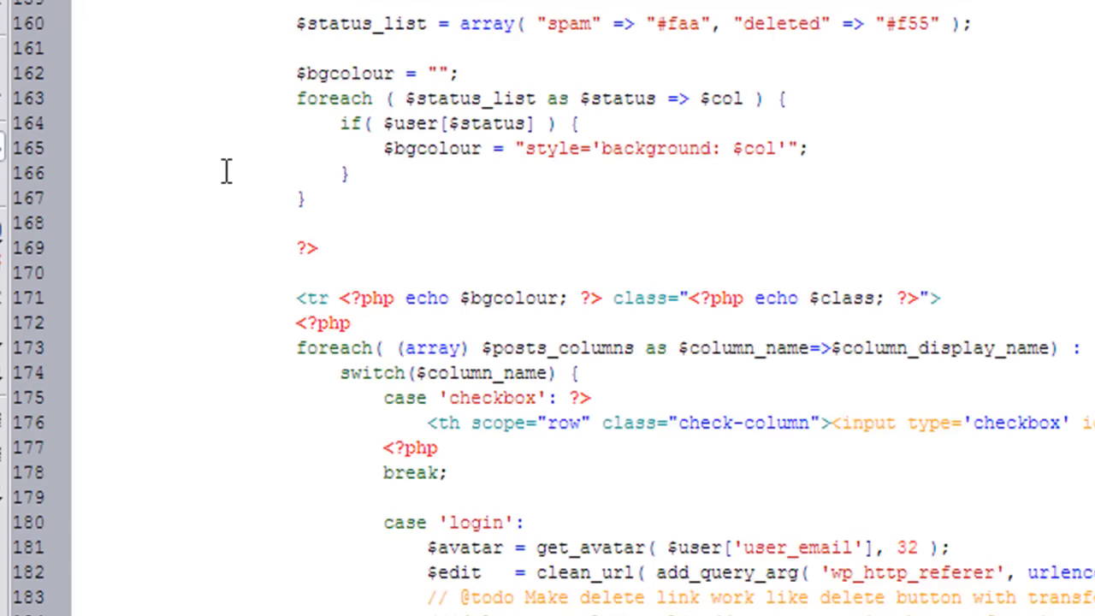
scroll(down, 3)
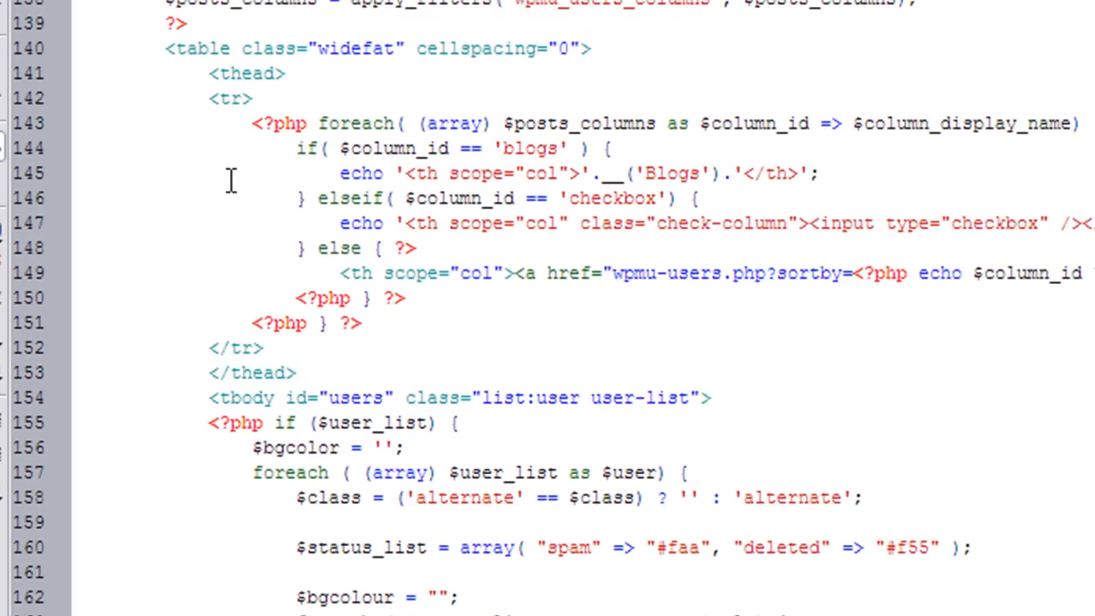
Step: Continue down to the login, email, registered and blogs column switch cases
scroll(down, 3)
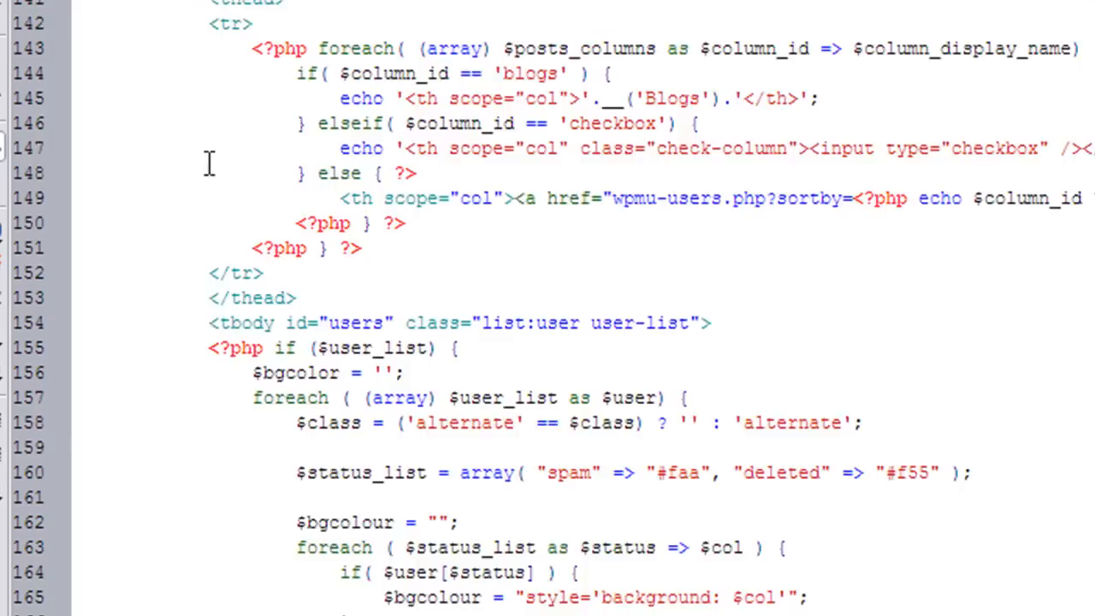
scroll(down, 3)
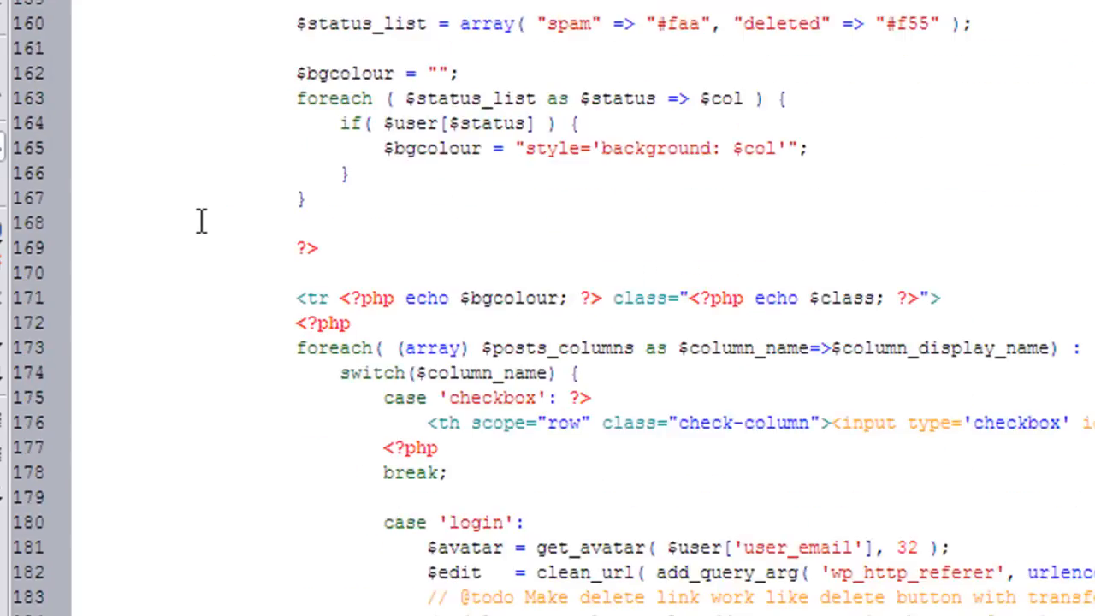
scroll(down, 3)
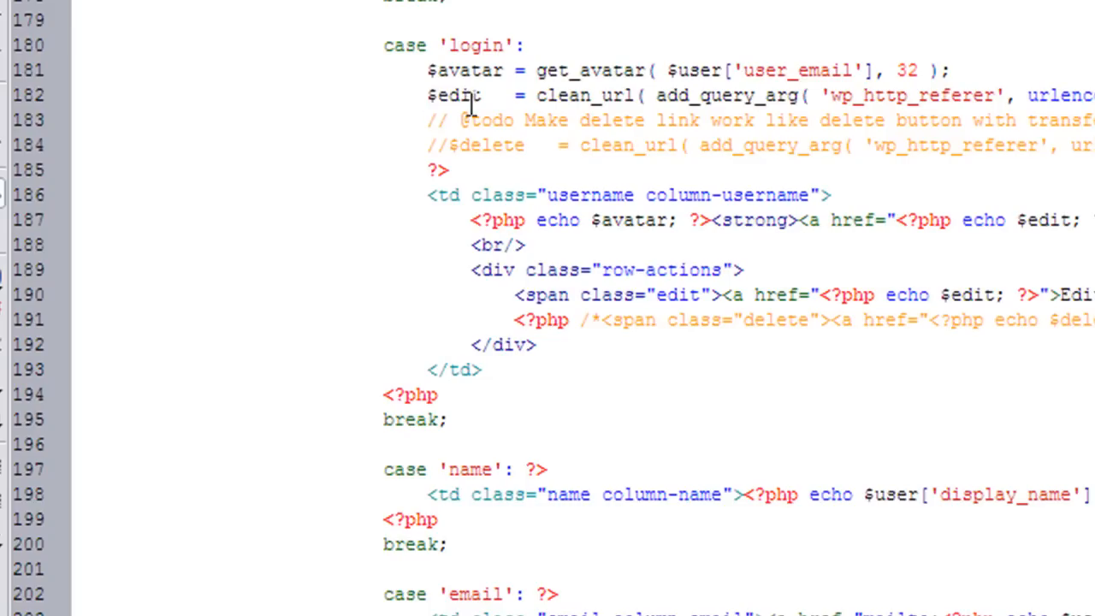
mouse_move(681, 407)
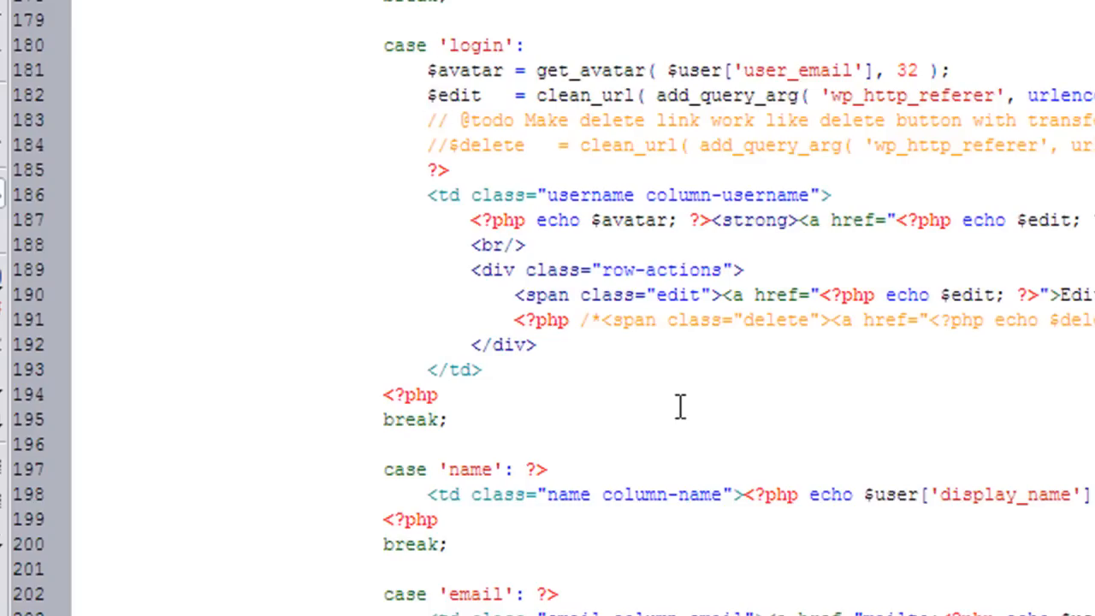
scroll(down, 3)
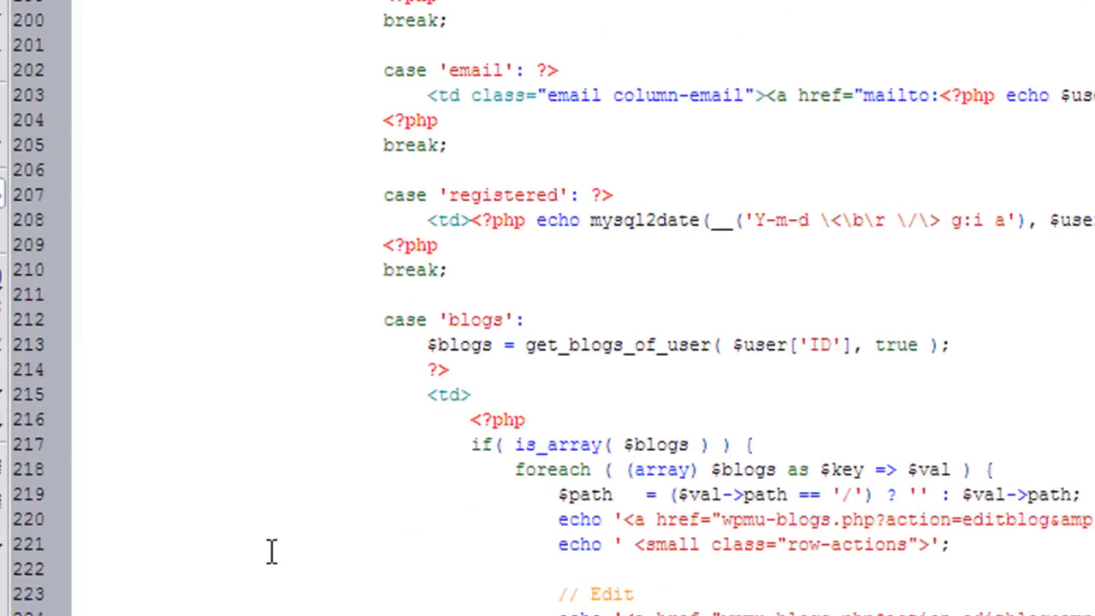
Step: Reach the default case calling do_action('manage_users_custom_column'), then the plugin's add_action hook
scroll(down, 3)
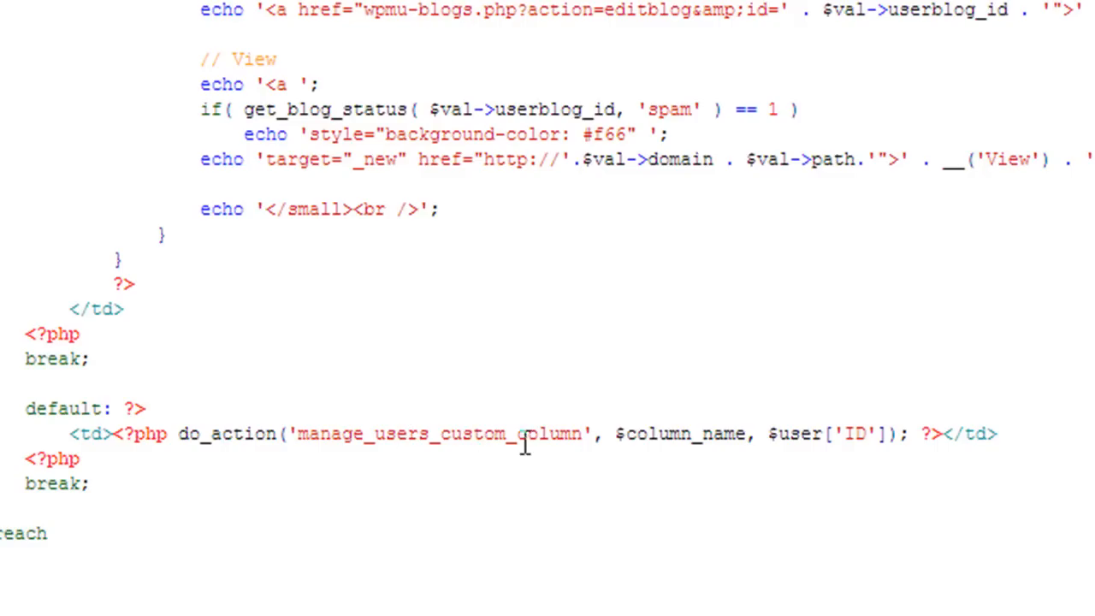
mouse_move(631, 435)
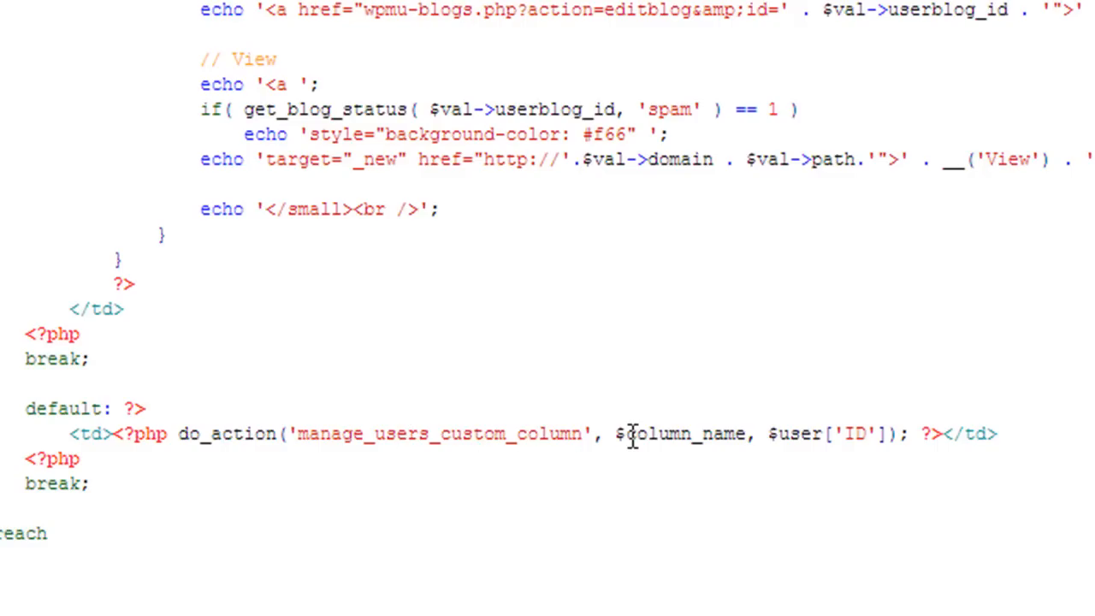
mouse_move(893, 431)
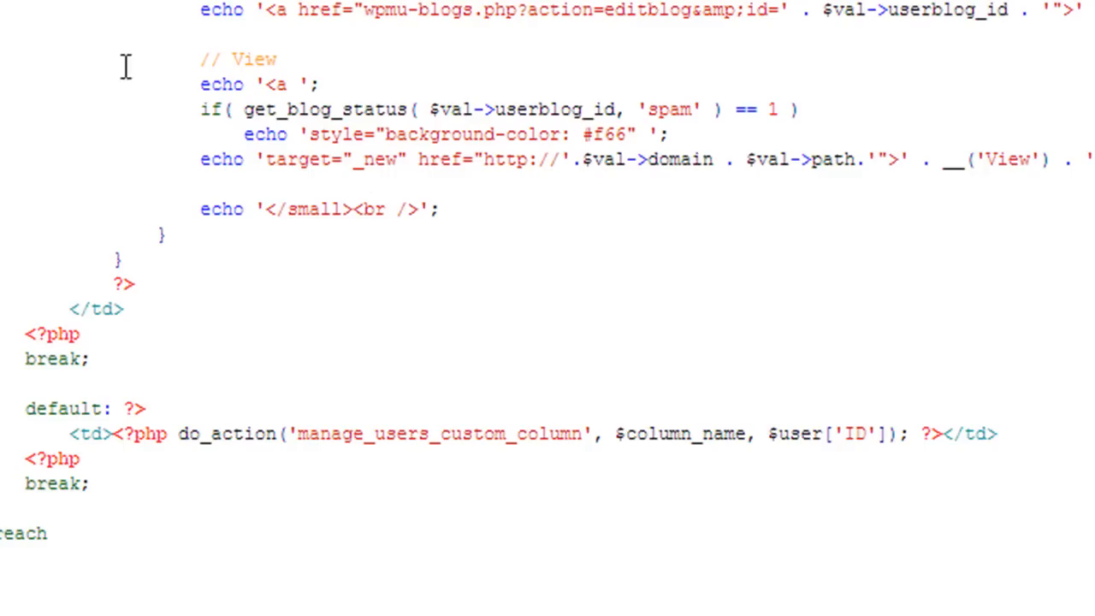
mouse_move(625, 435)
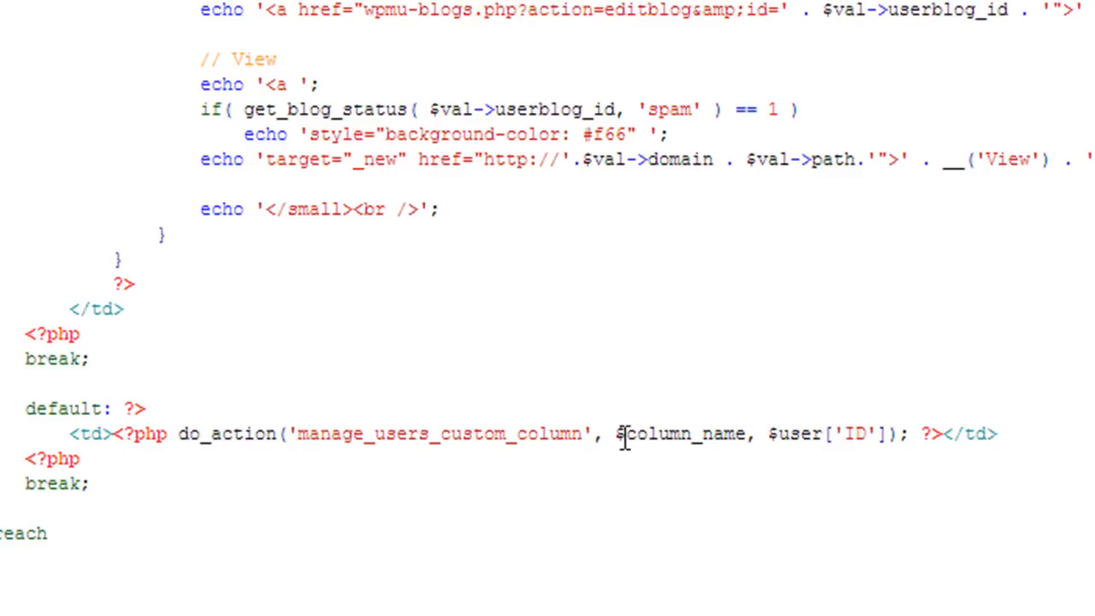
scroll(down, 3)
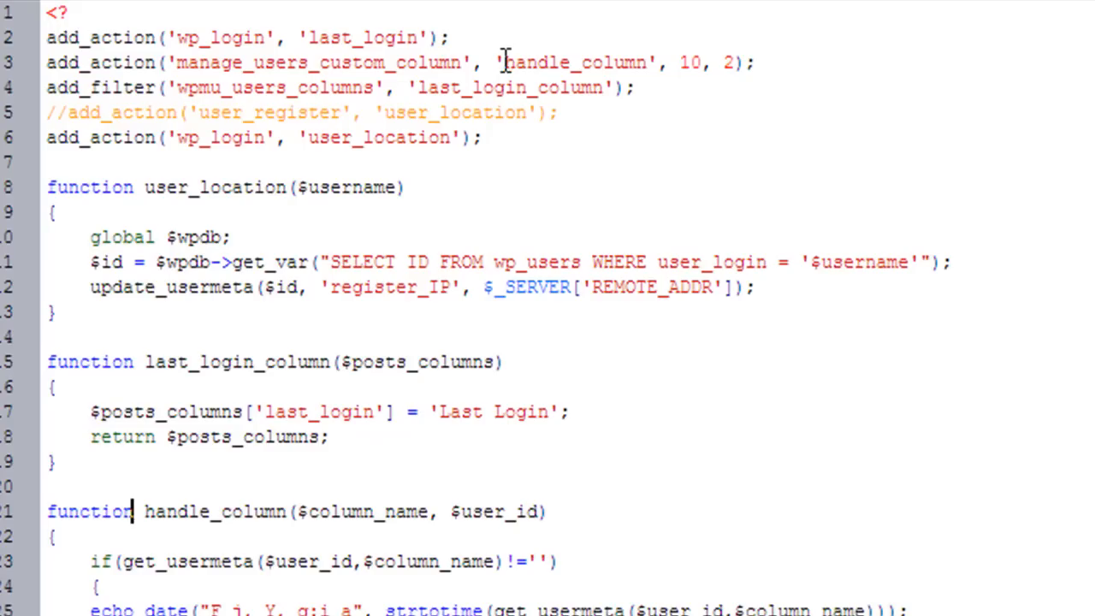
mouse_move(676, 61)
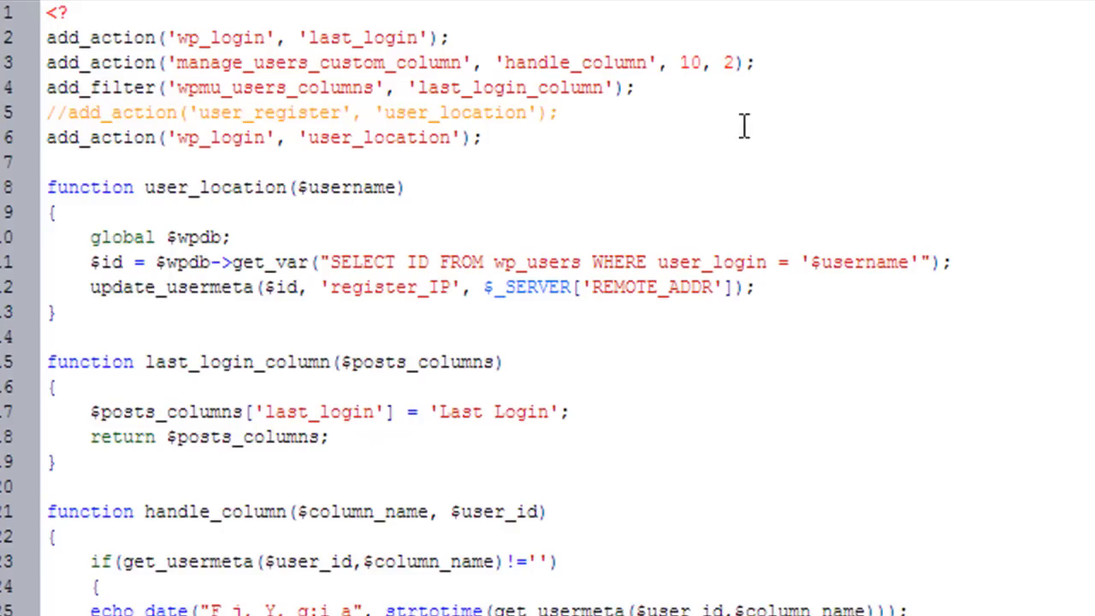
scroll(down, 3)
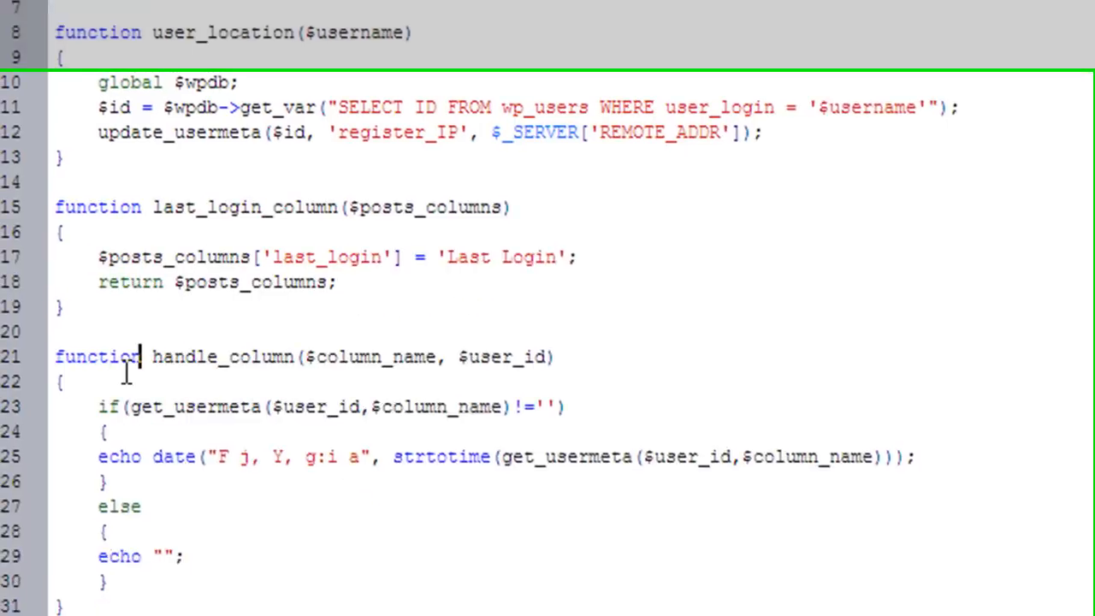
scroll(down, 3)
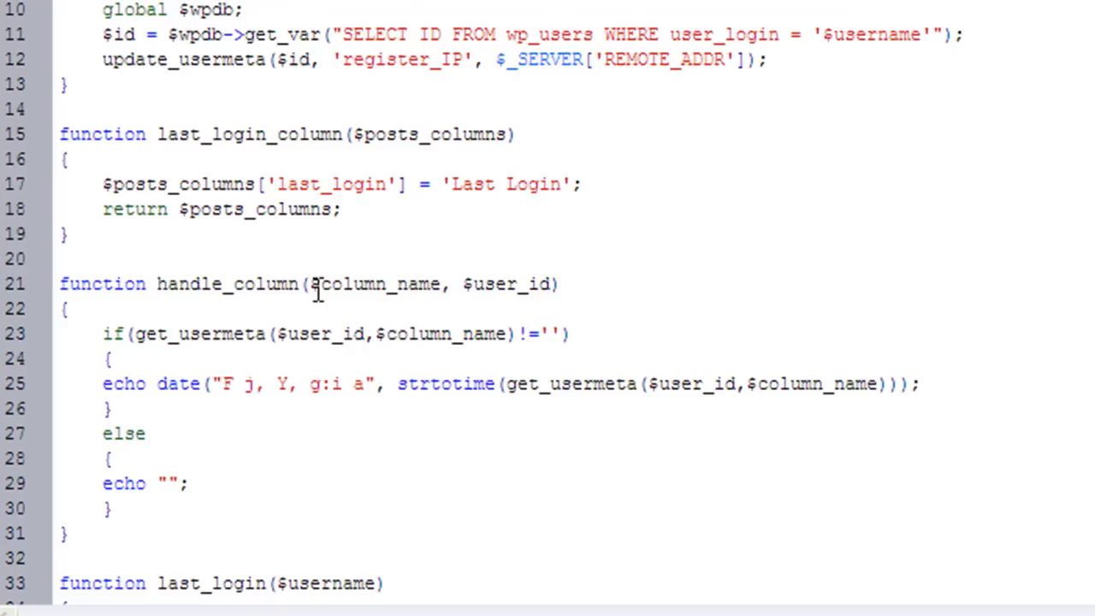
mouse_move(385, 294)
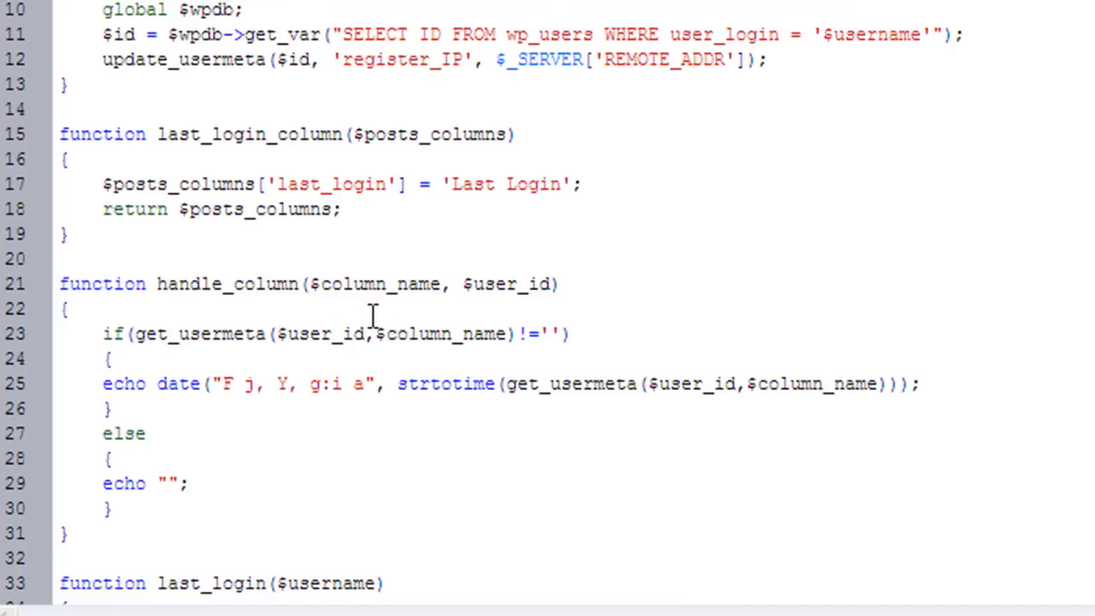
click(68, 308)
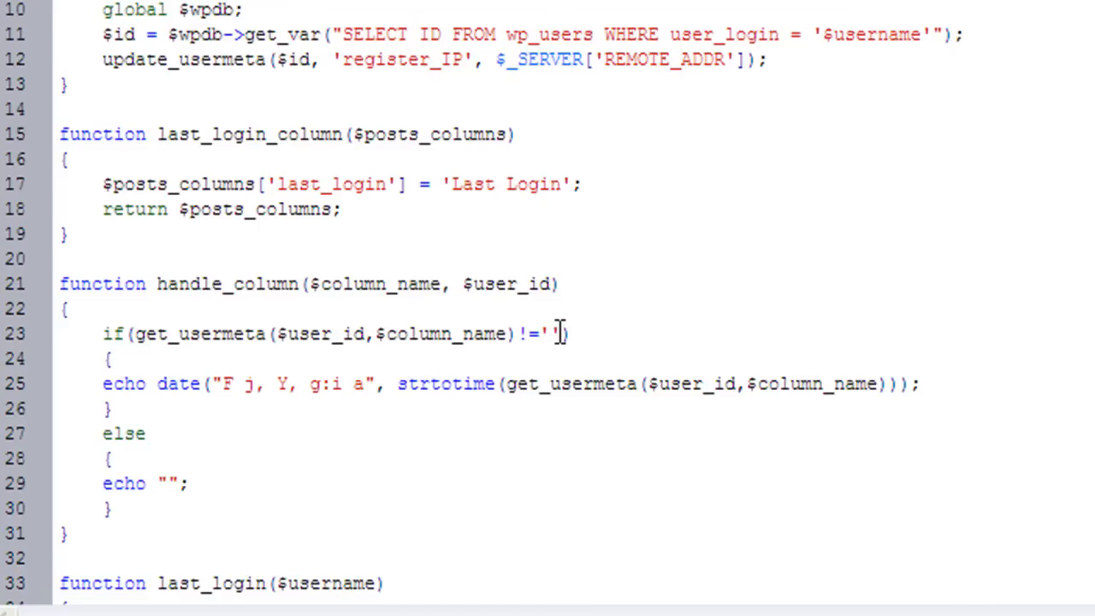
mouse_move(654, 335)
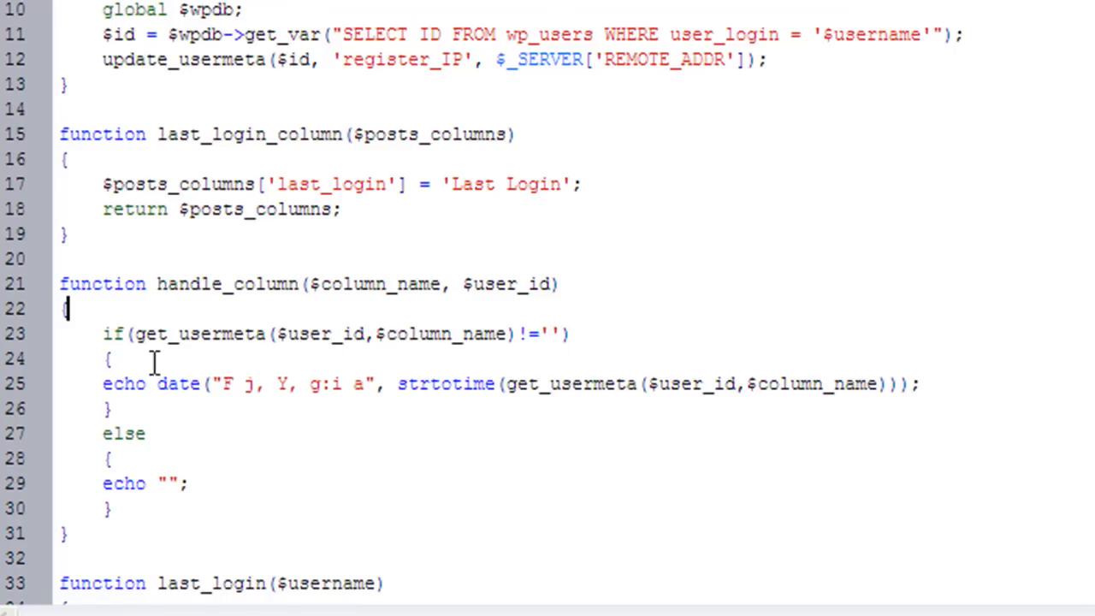
mouse_move(216, 384)
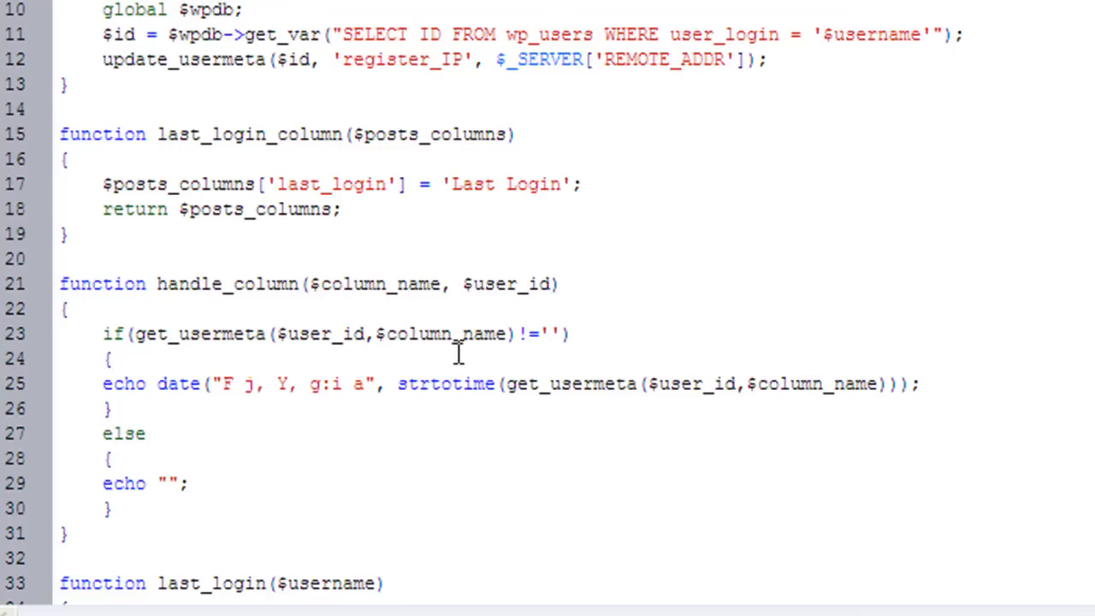
click(69, 308)
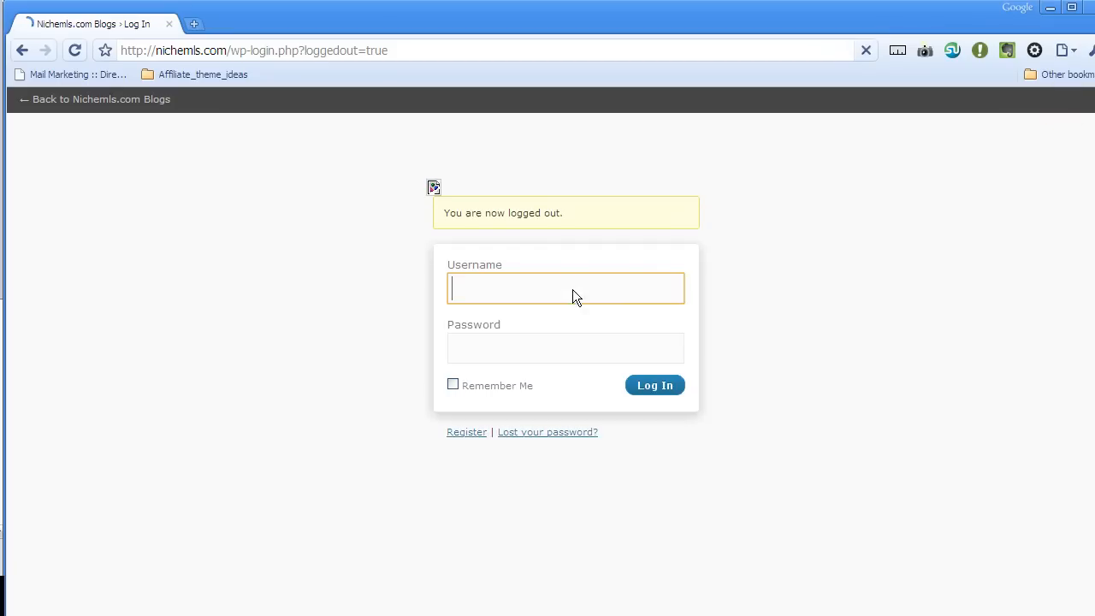
Step: Log in with username 'matt' and the password, then show the Site Admin Users list
text(matt)
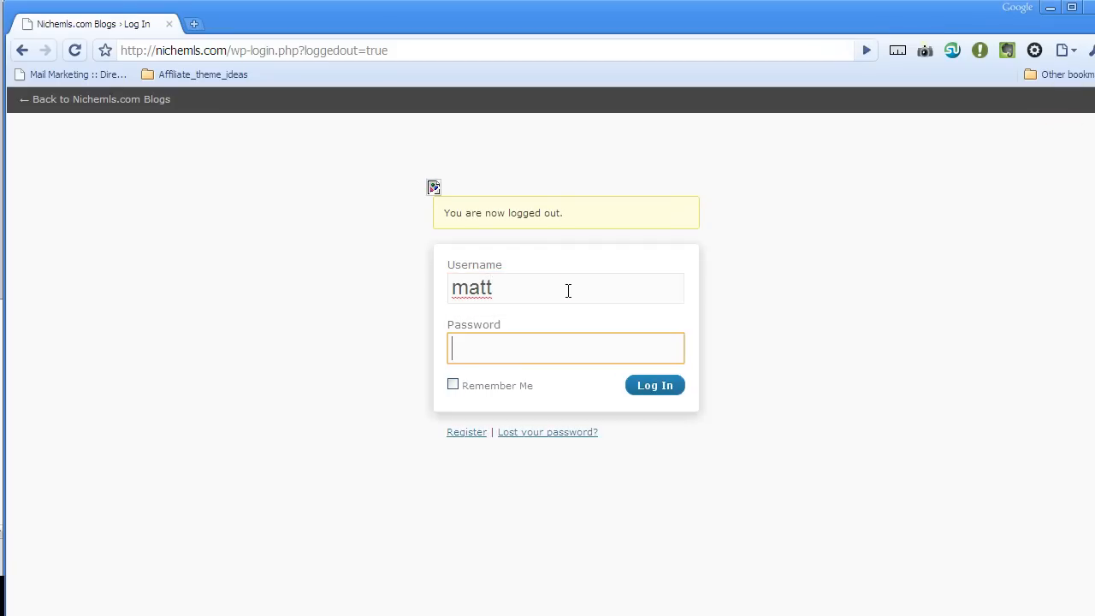
click(654, 385)
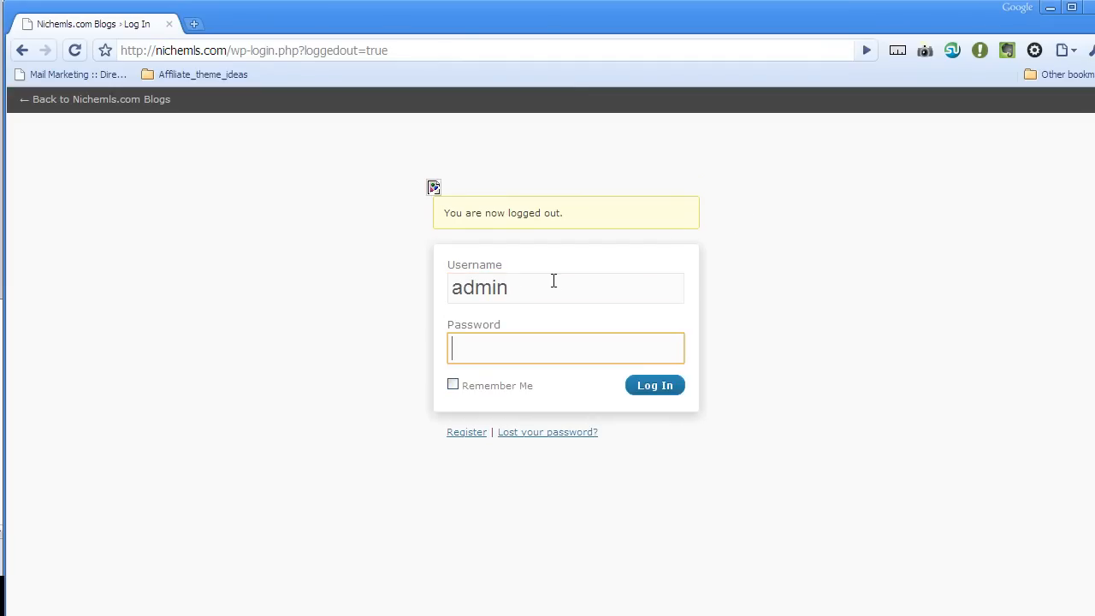
text(password)
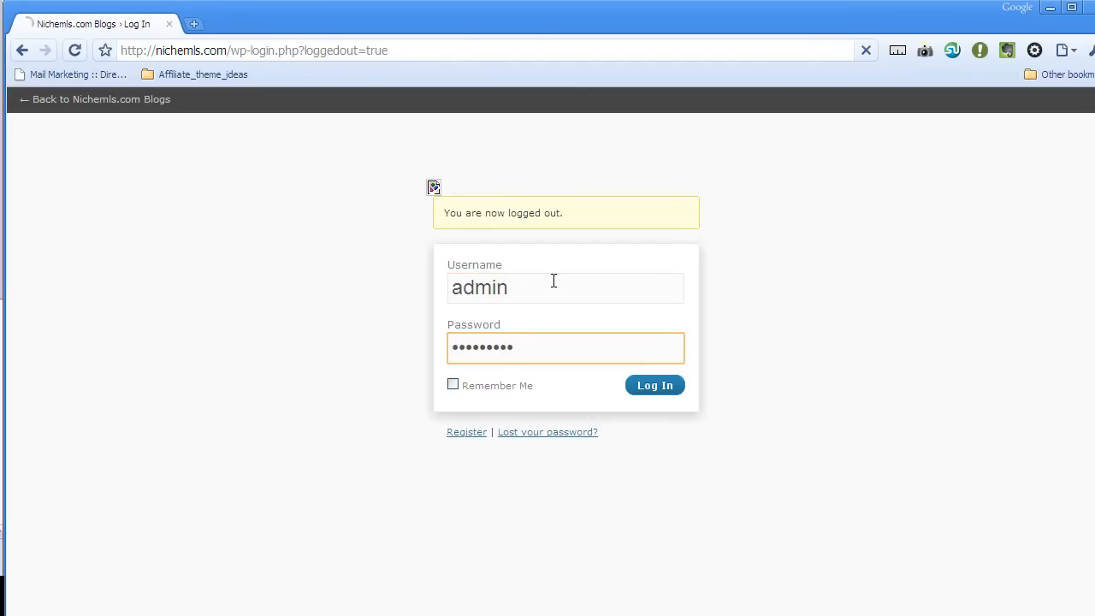
click(653, 385)
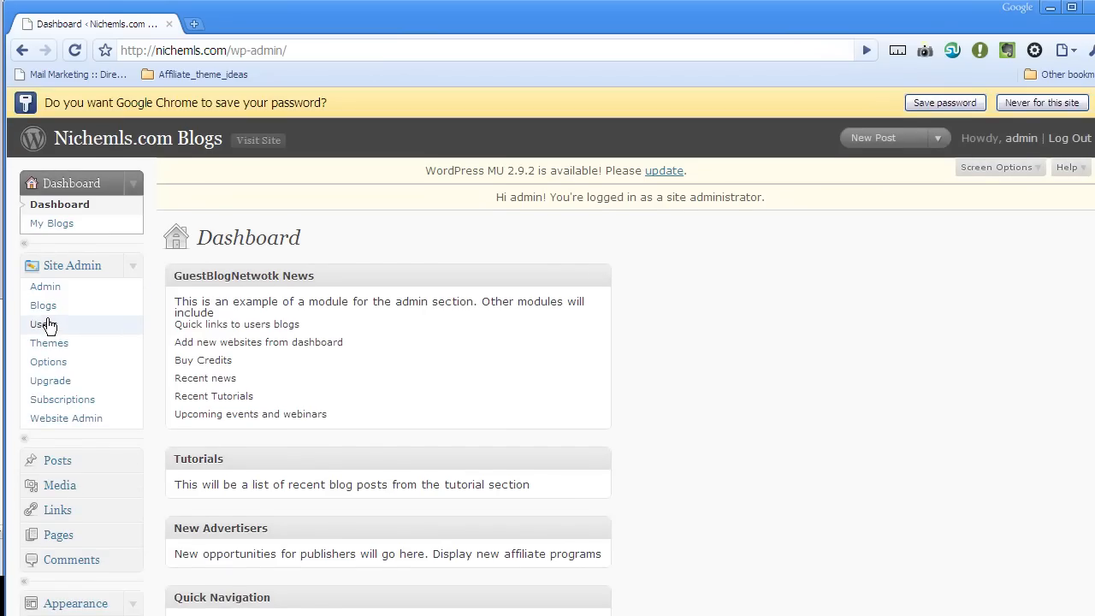
click(38, 325)
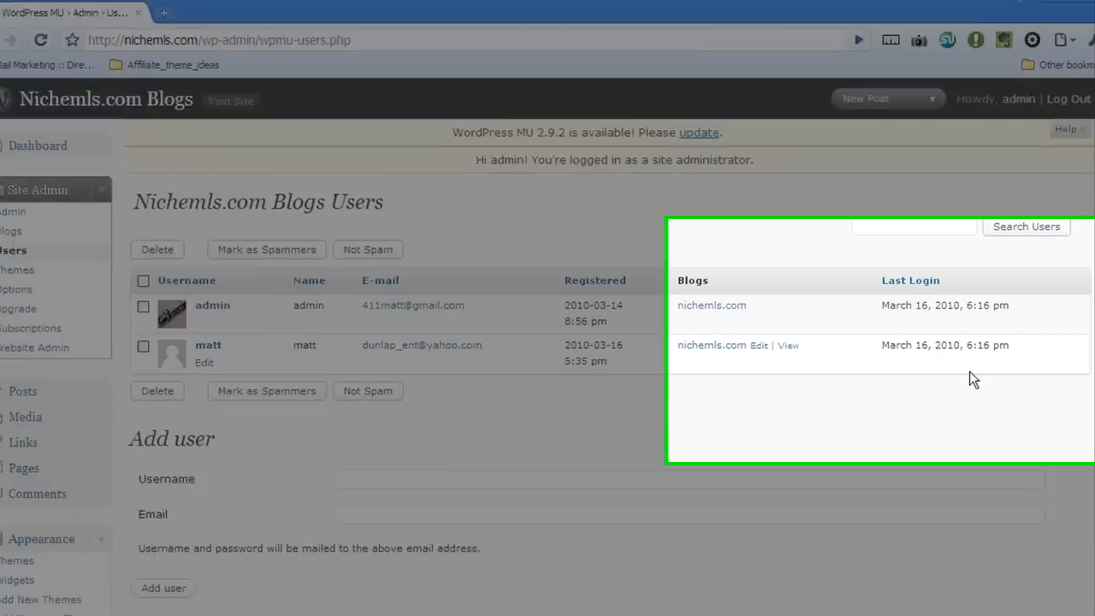